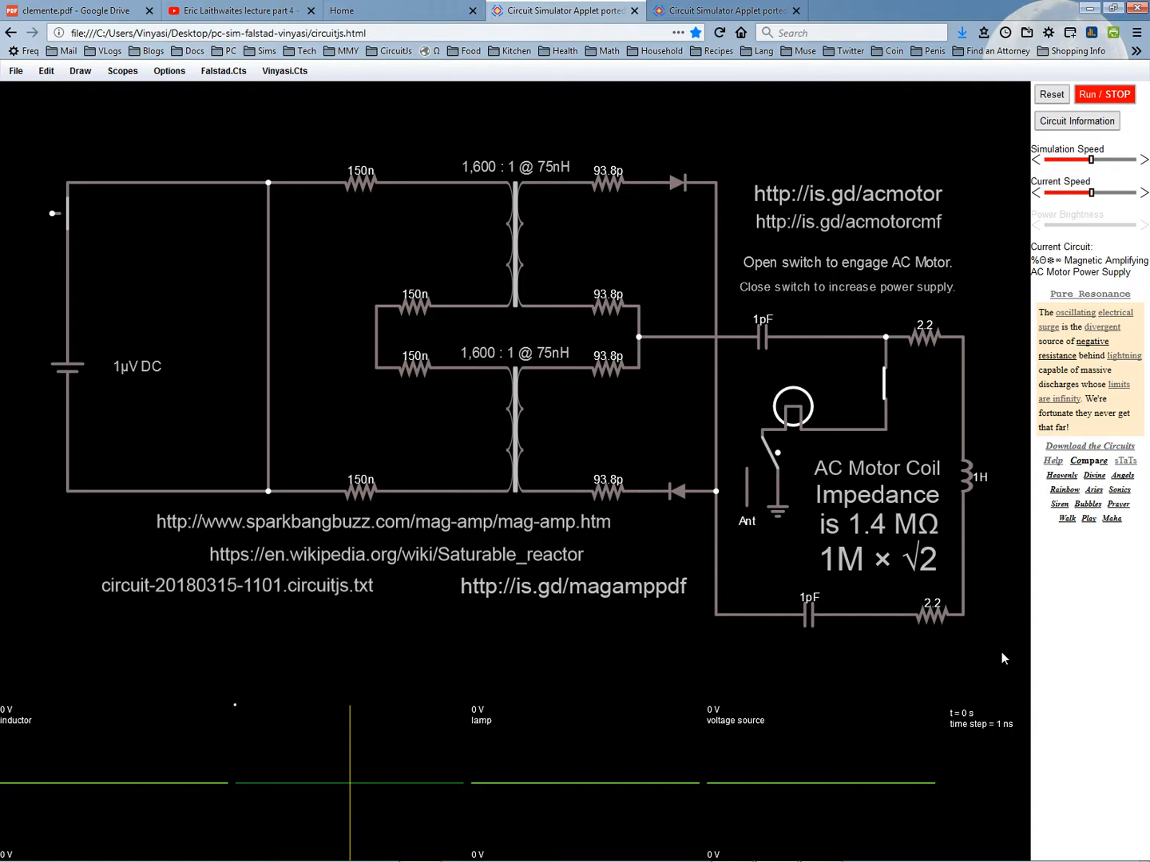
mouse_move(981, 473)
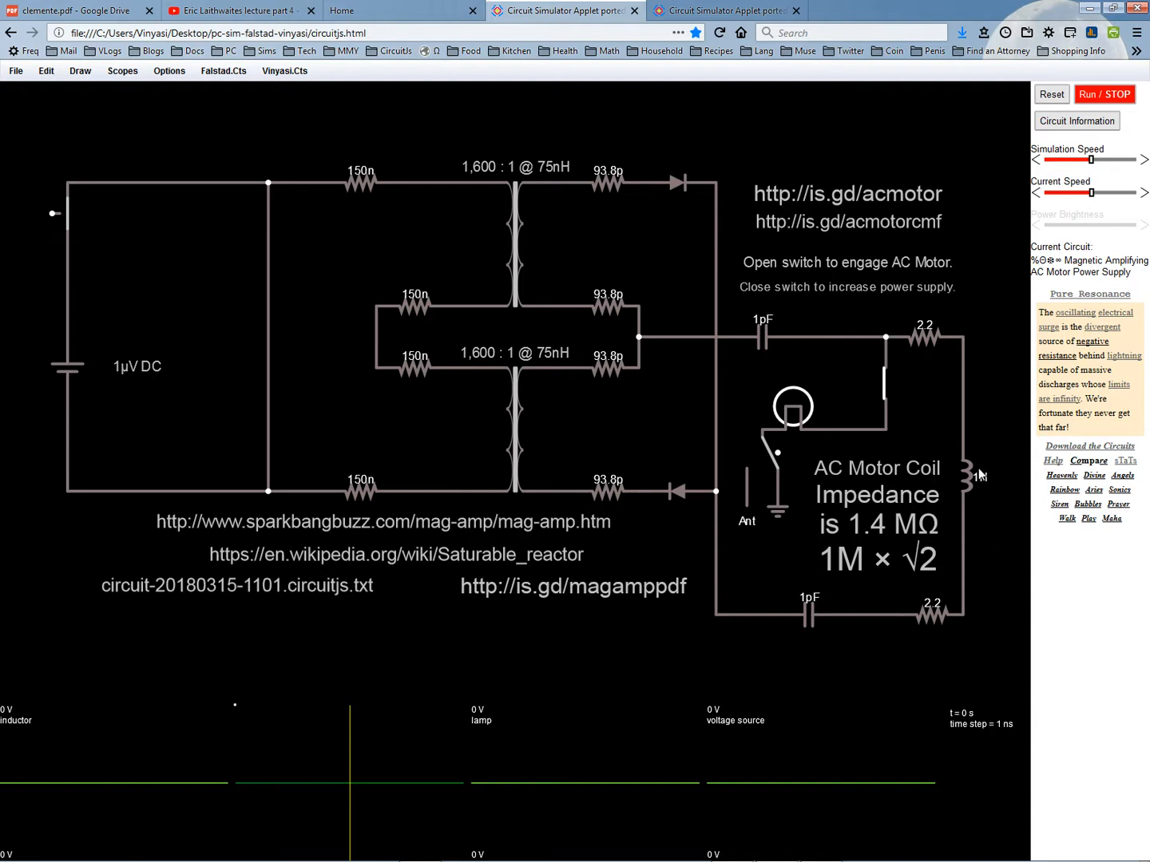
Adjust the circuit and browse the component menu before running
left_click(966, 471)
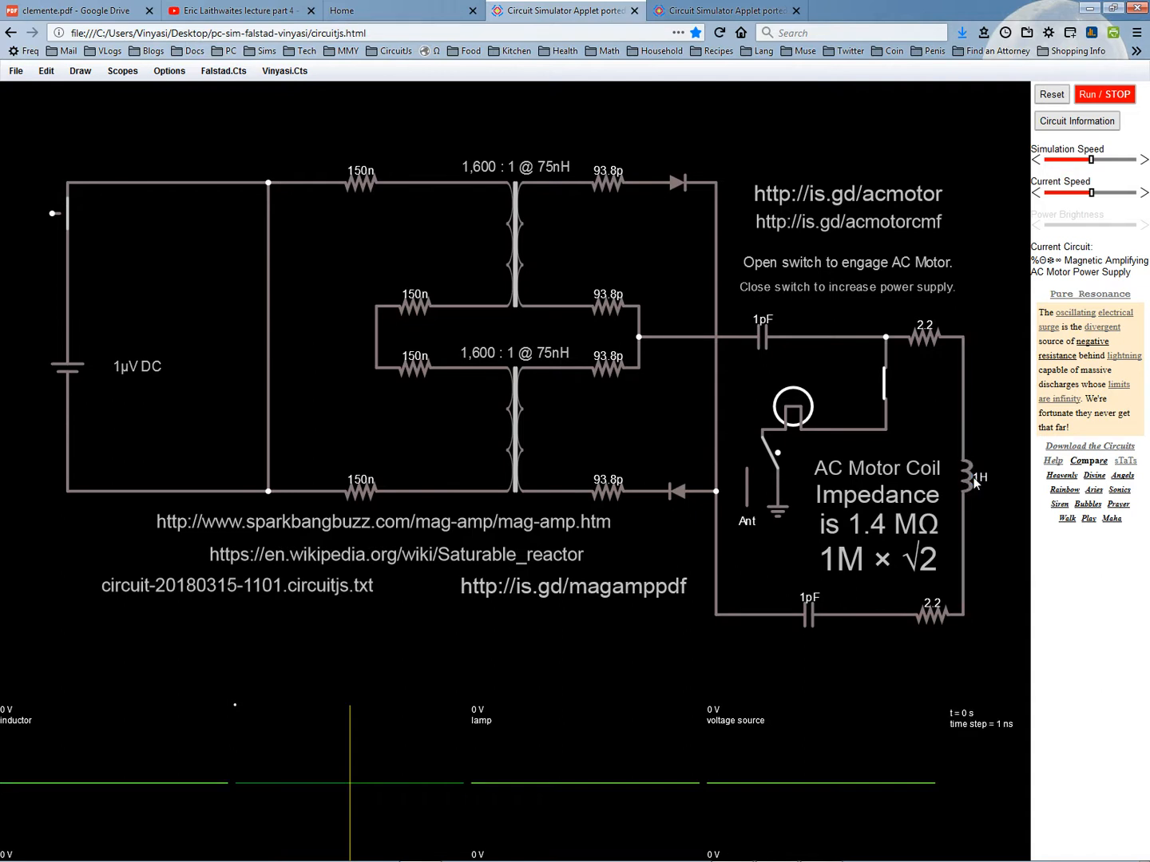
left_click(964, 475)
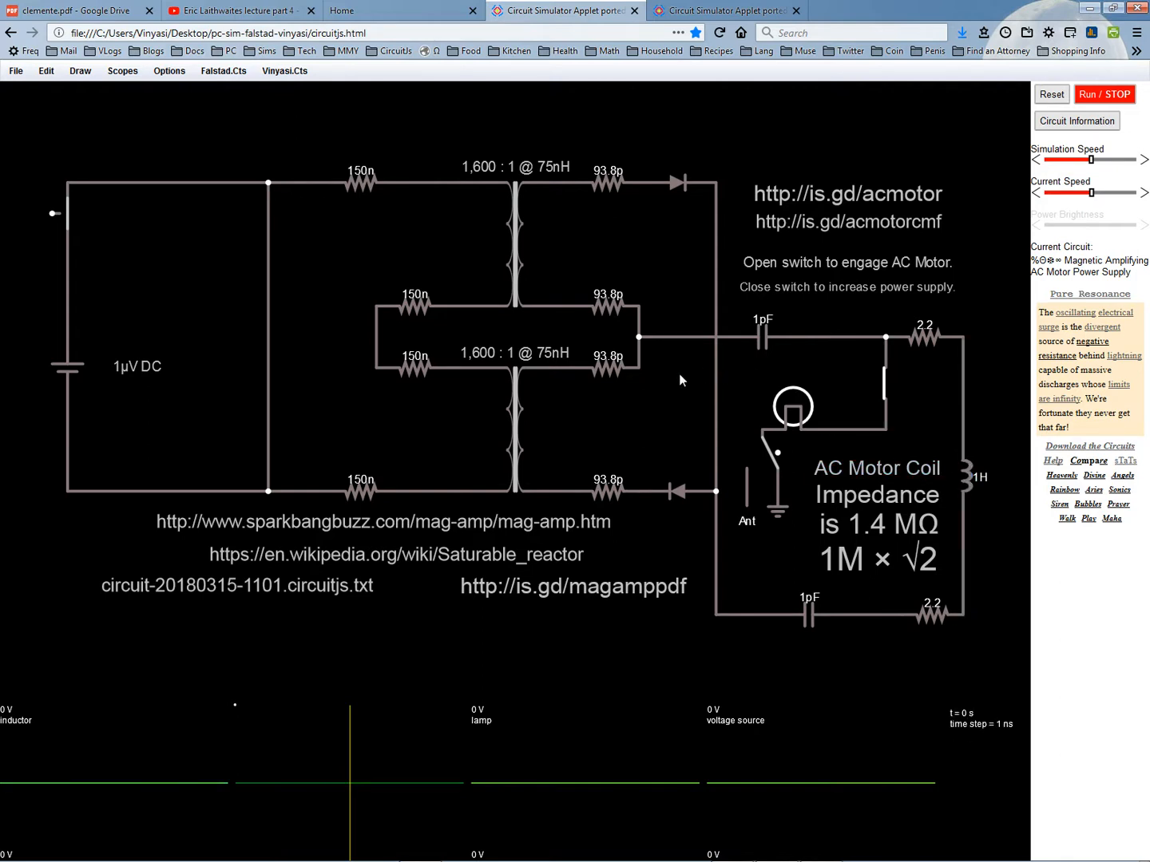
mouse_move(699, 432)
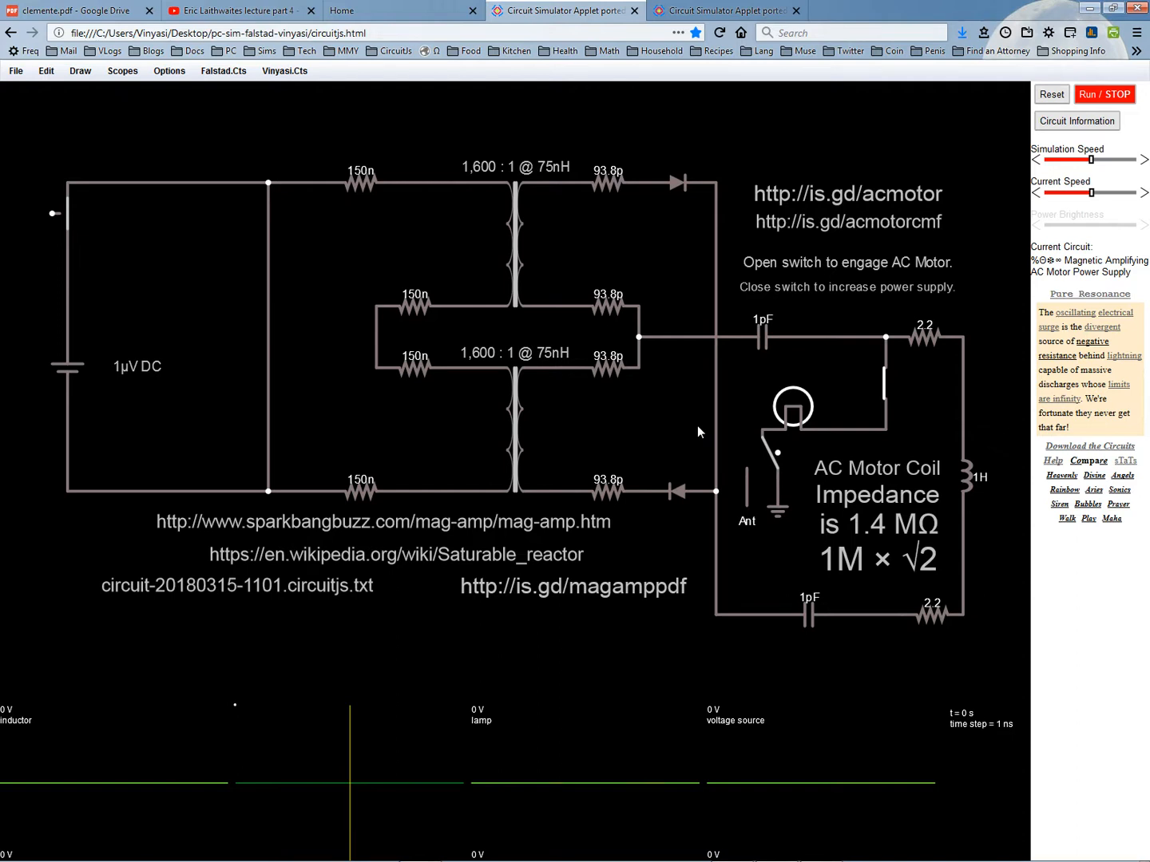
mouse_move(495, 174)
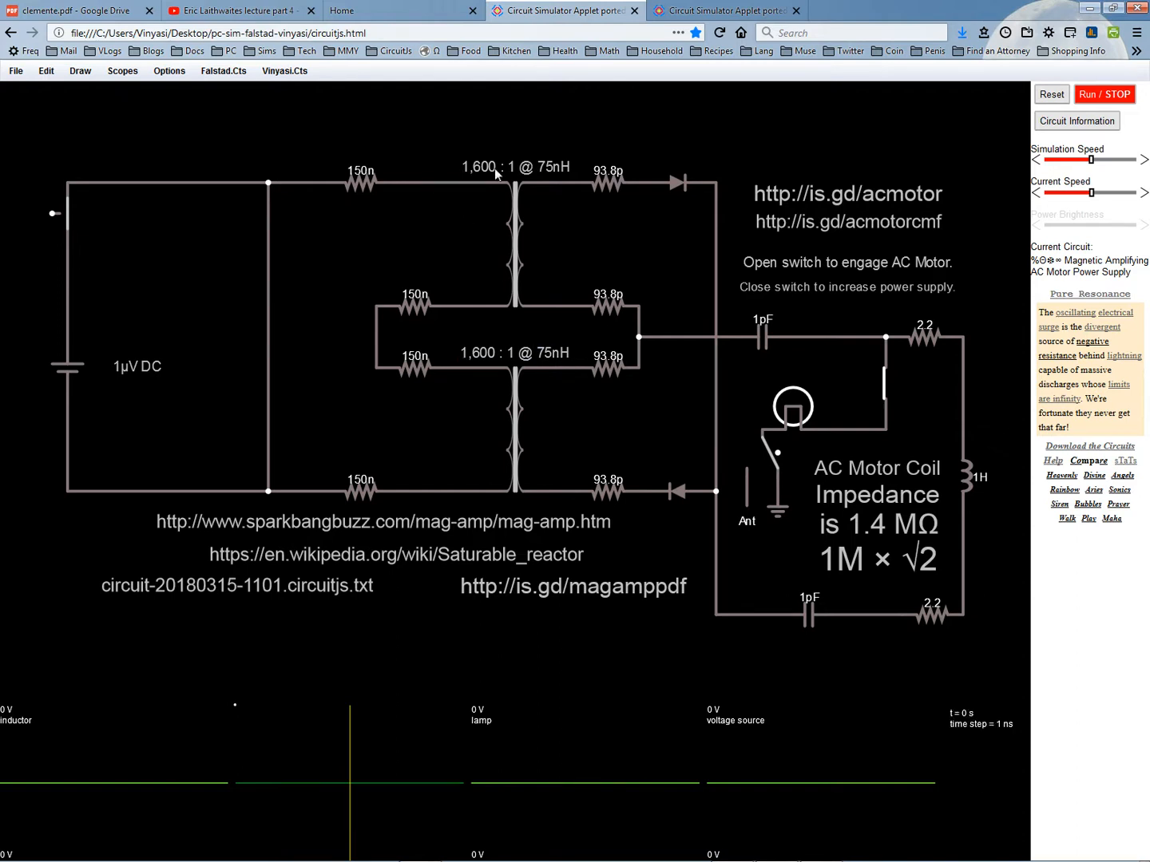
left_click(508, 240)
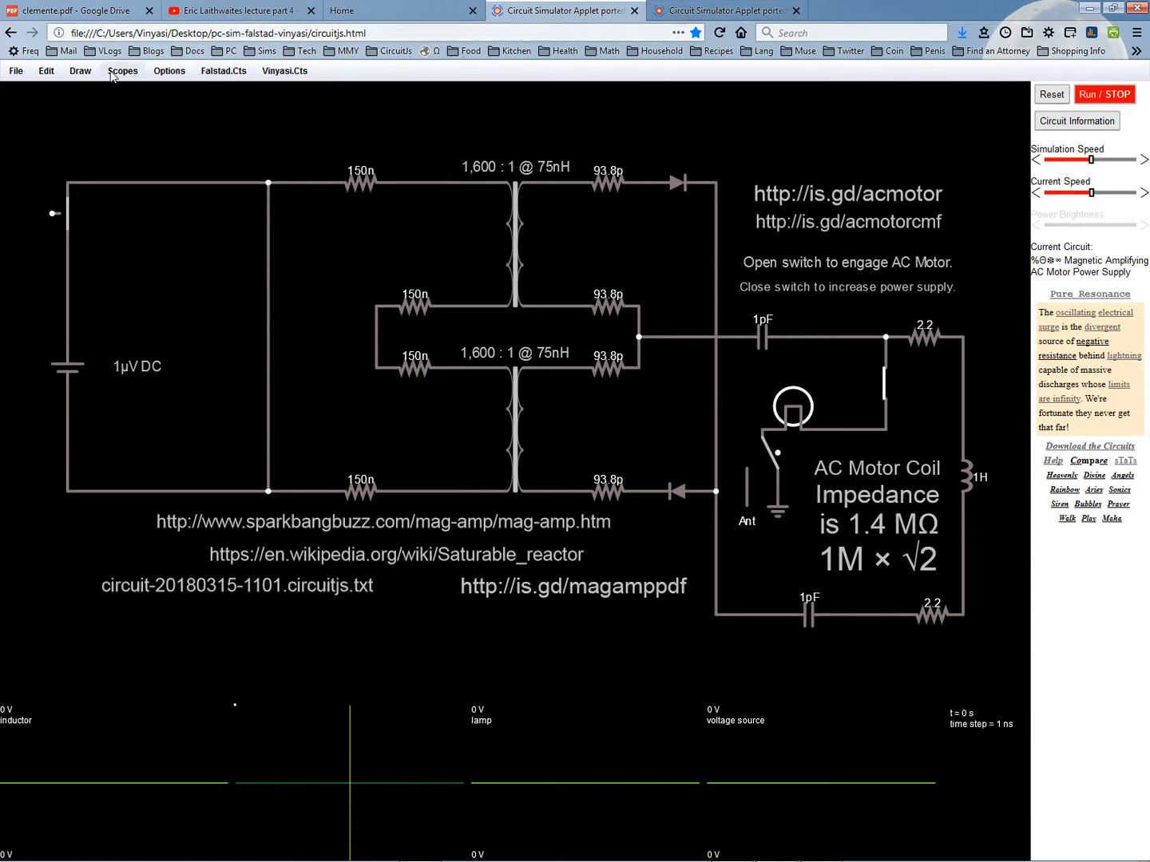
left_click(80, 70)
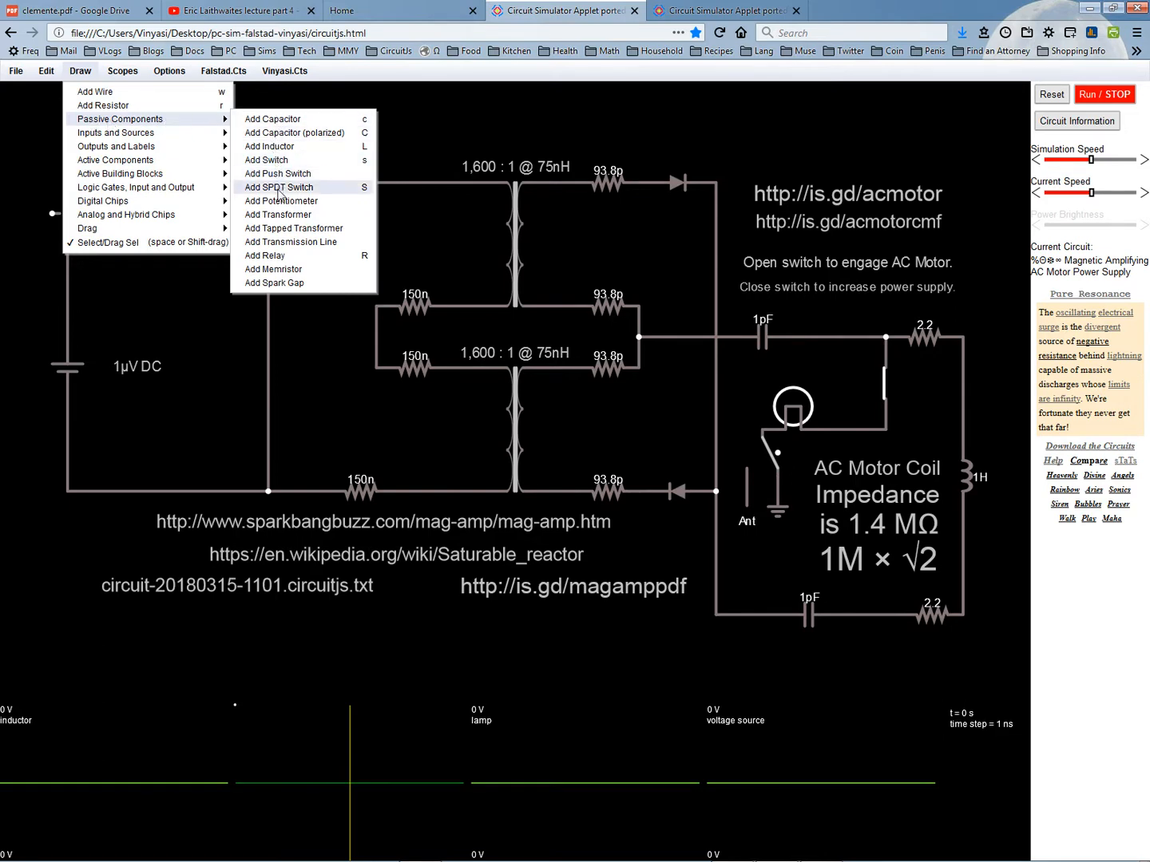
mouse_move(296, 229)
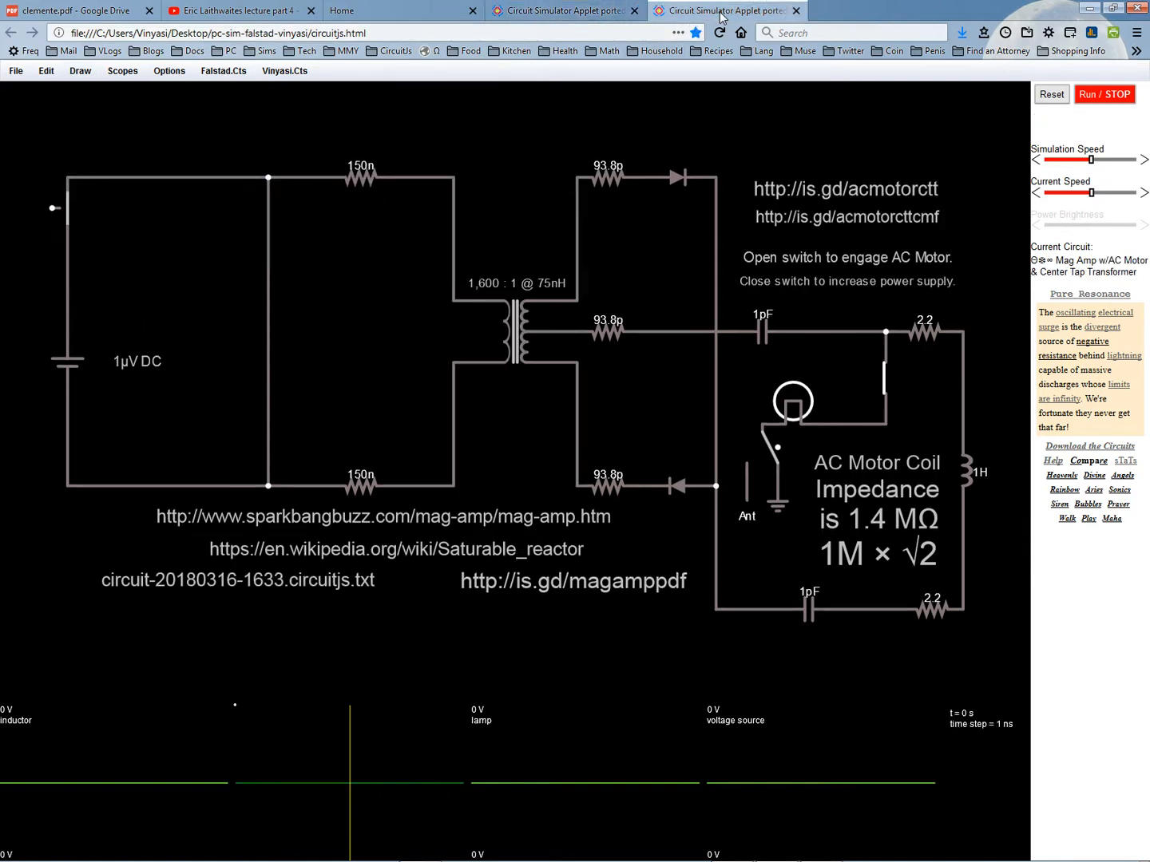
mouse_move(511, 443)
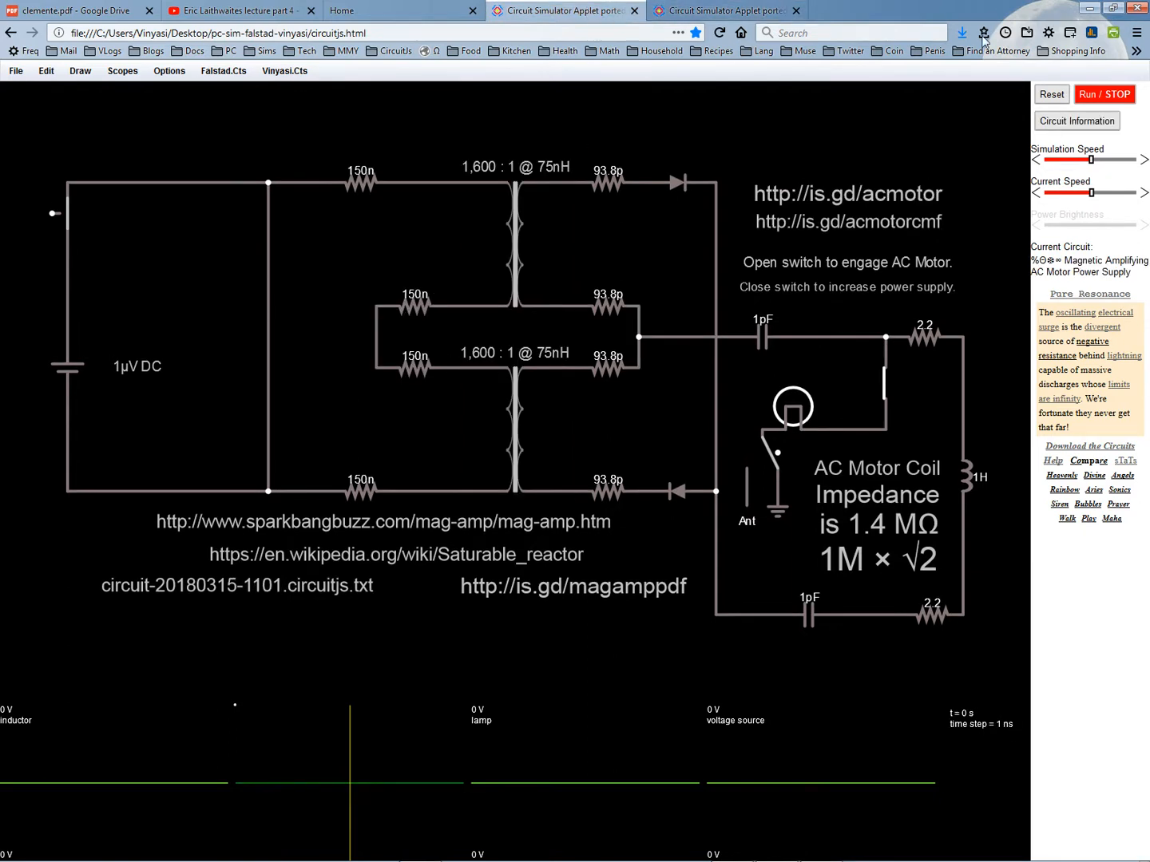
Run the mag-amp simulation and open the motor switch so the inductor scope oscillates
left_click(1105, 94)
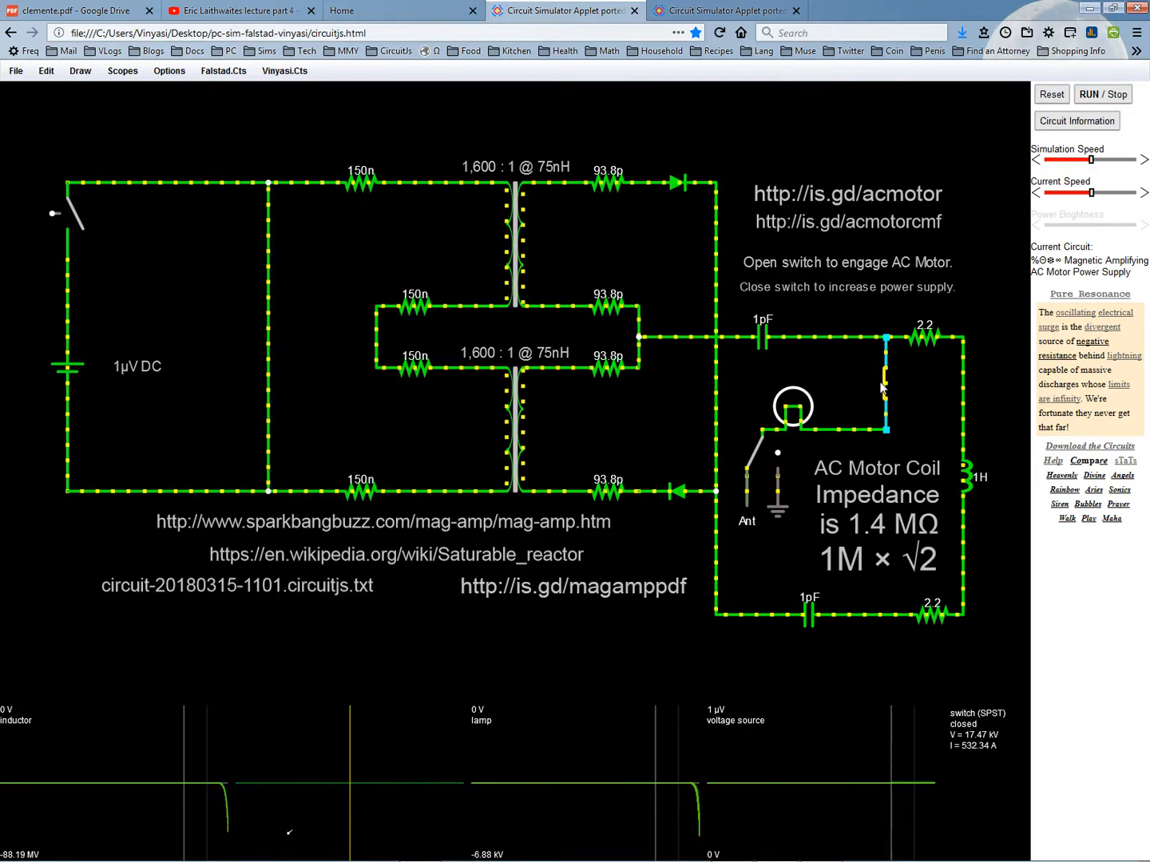
left_click(882, 392)
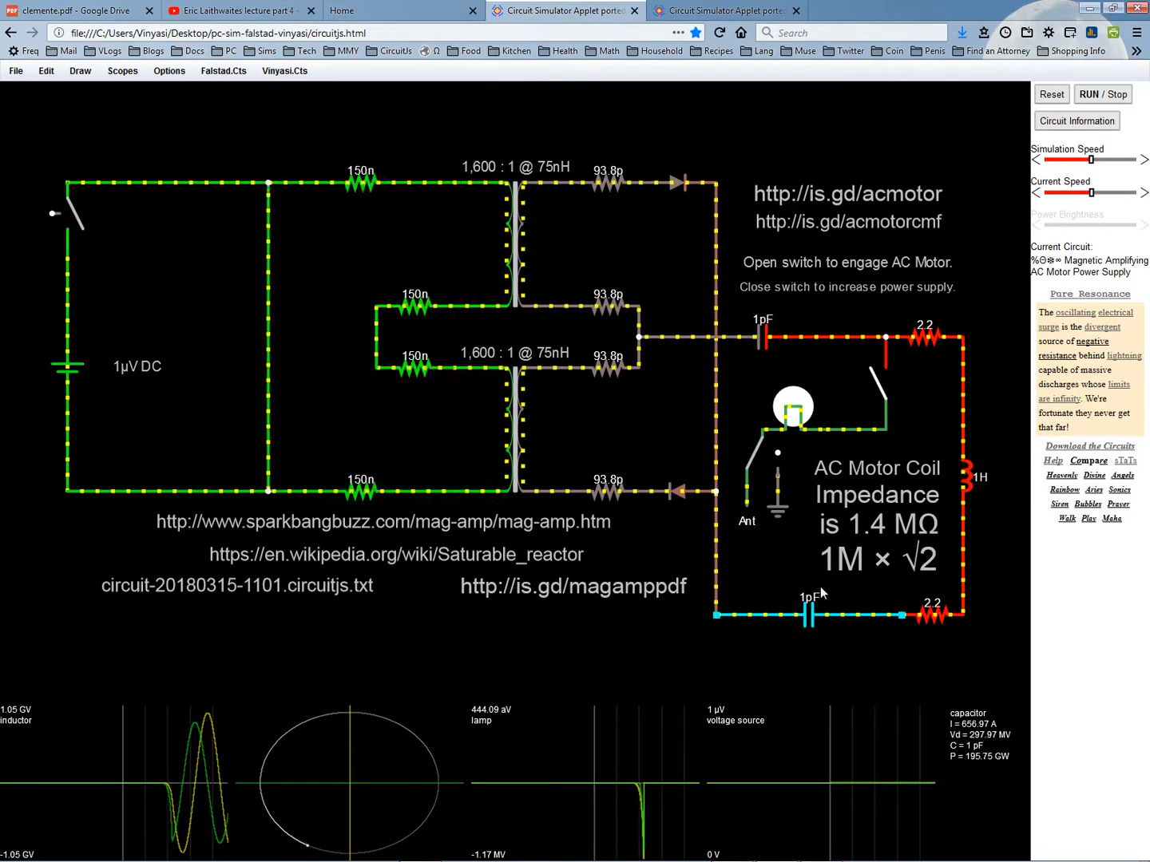
Stop the simulation and delete the upper and lower 1pF capacitors from the motor loop
left_click(1103, 94)
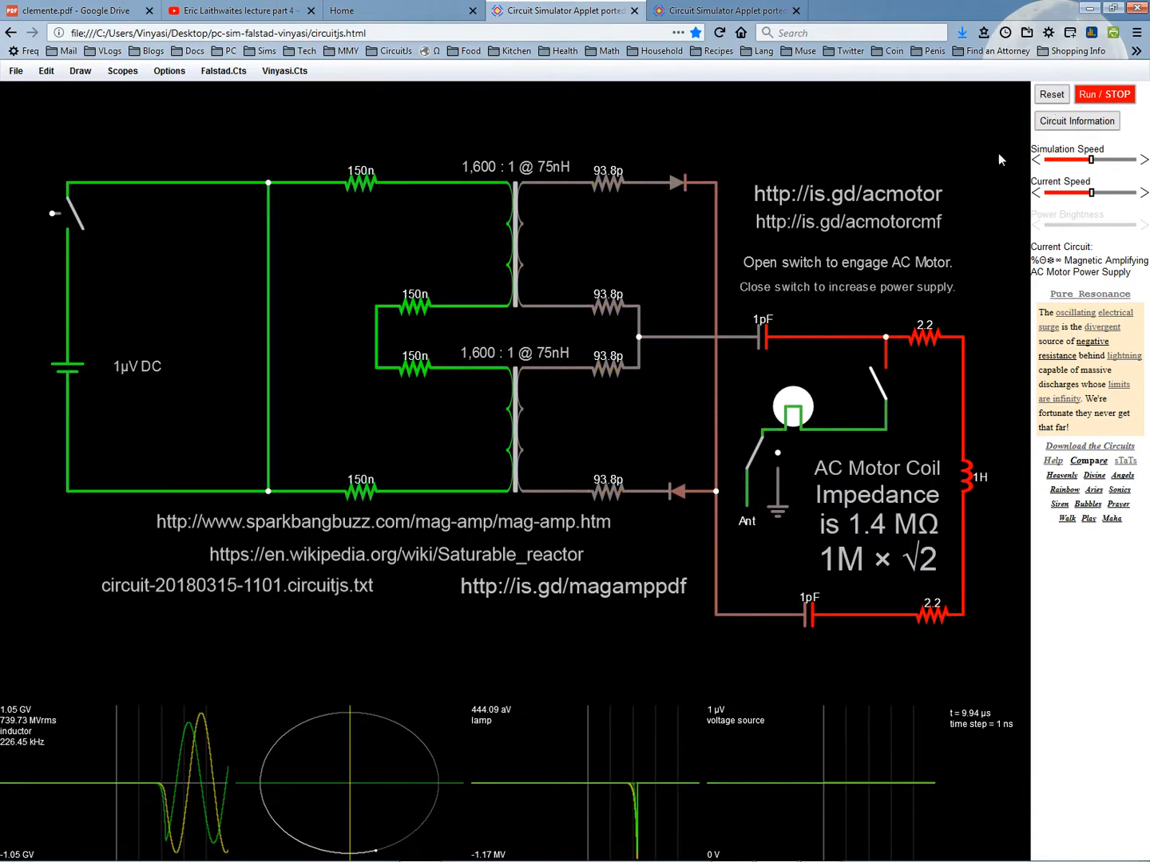
right_click(763, 336)
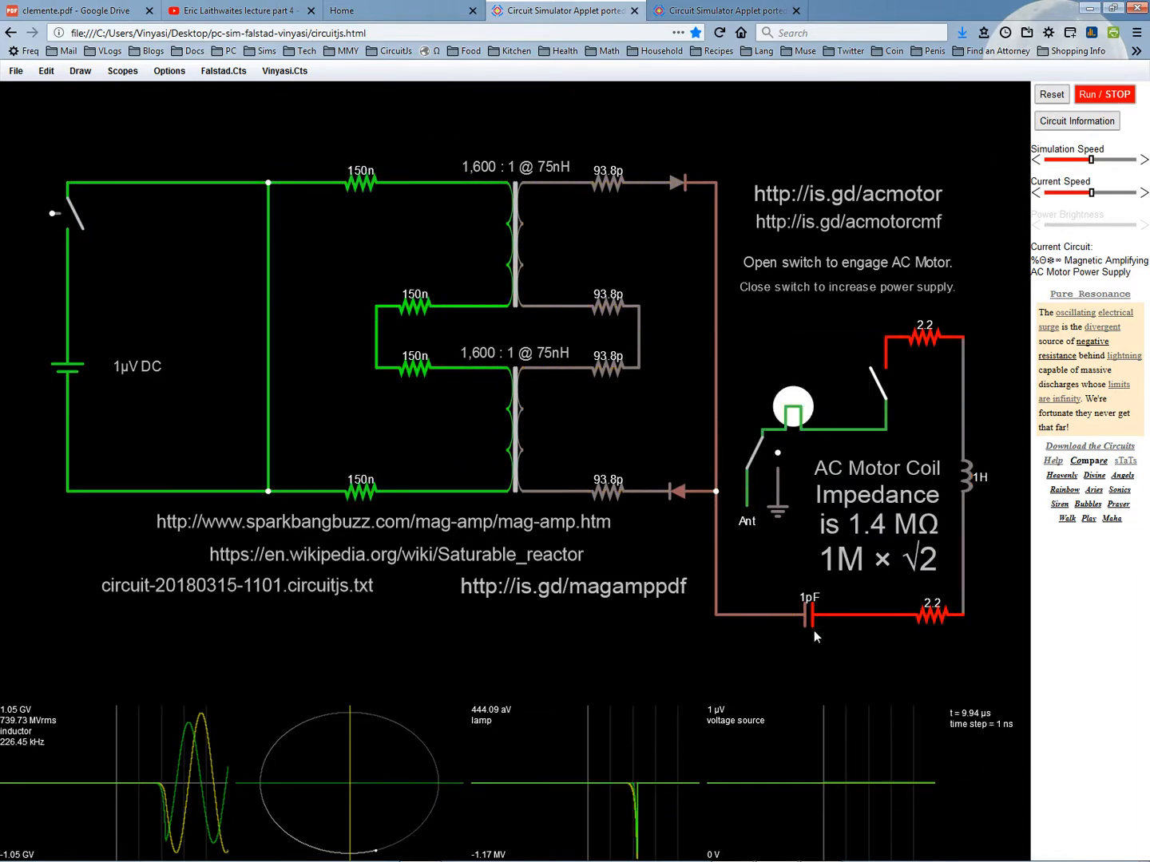
right_click(810, 615)
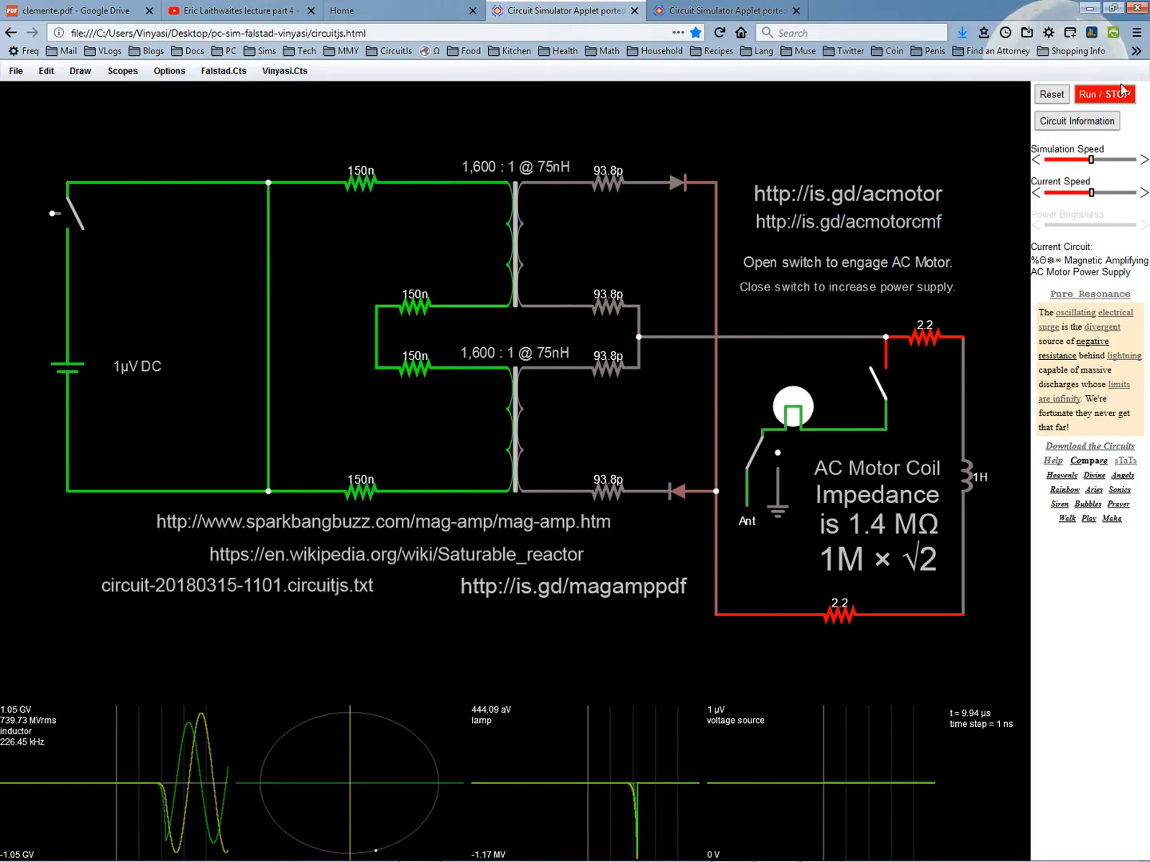
Restart the simulation of the capacitor-free circuit with the motor switch closed
left_click(1104, 94)
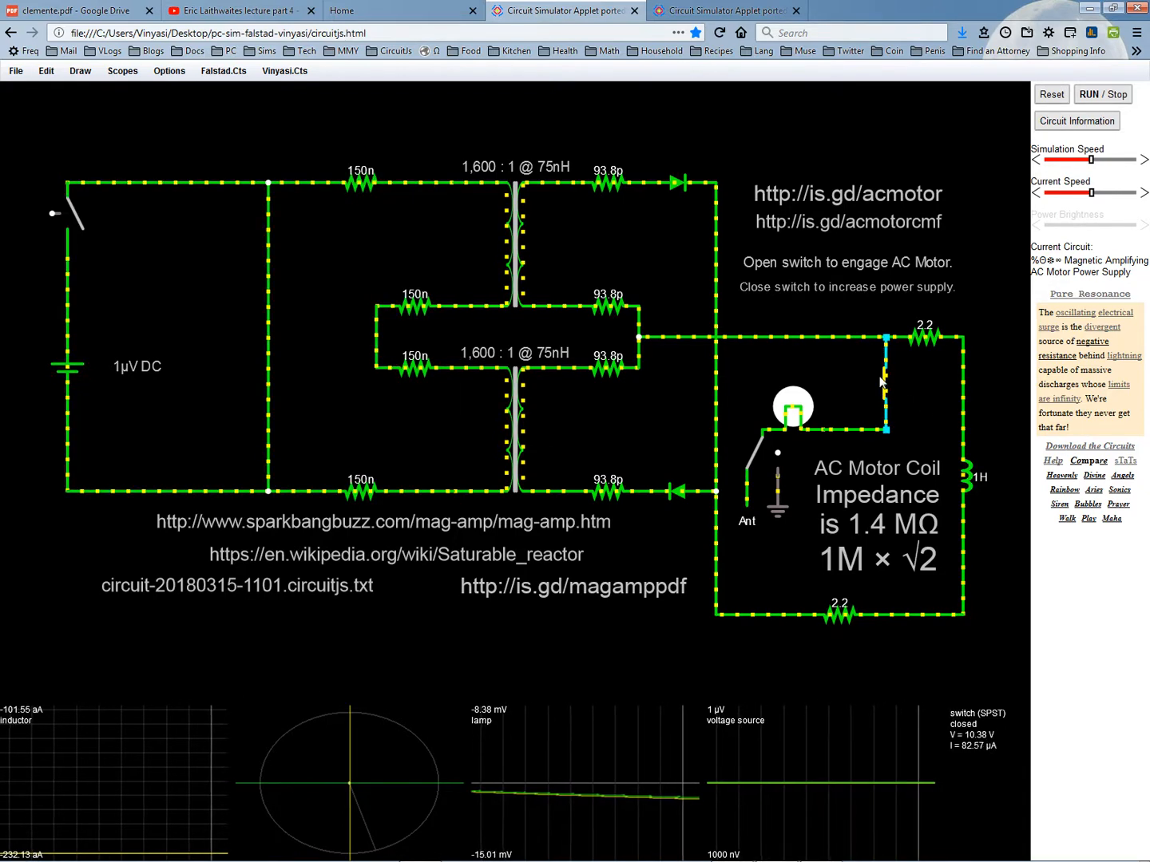
Toggle the motor switch open and closed, then stop the original mag-amp circuit
left_click(879, 382)
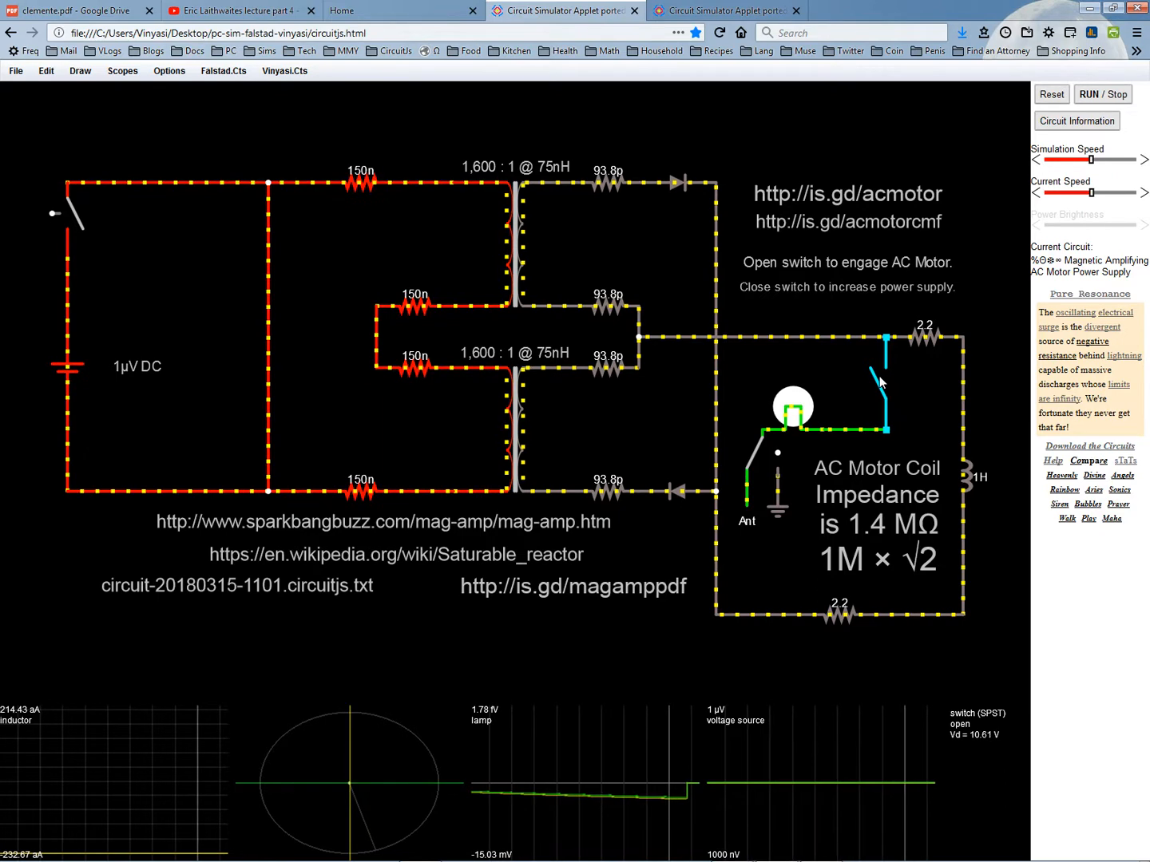
left_click(879, 381)
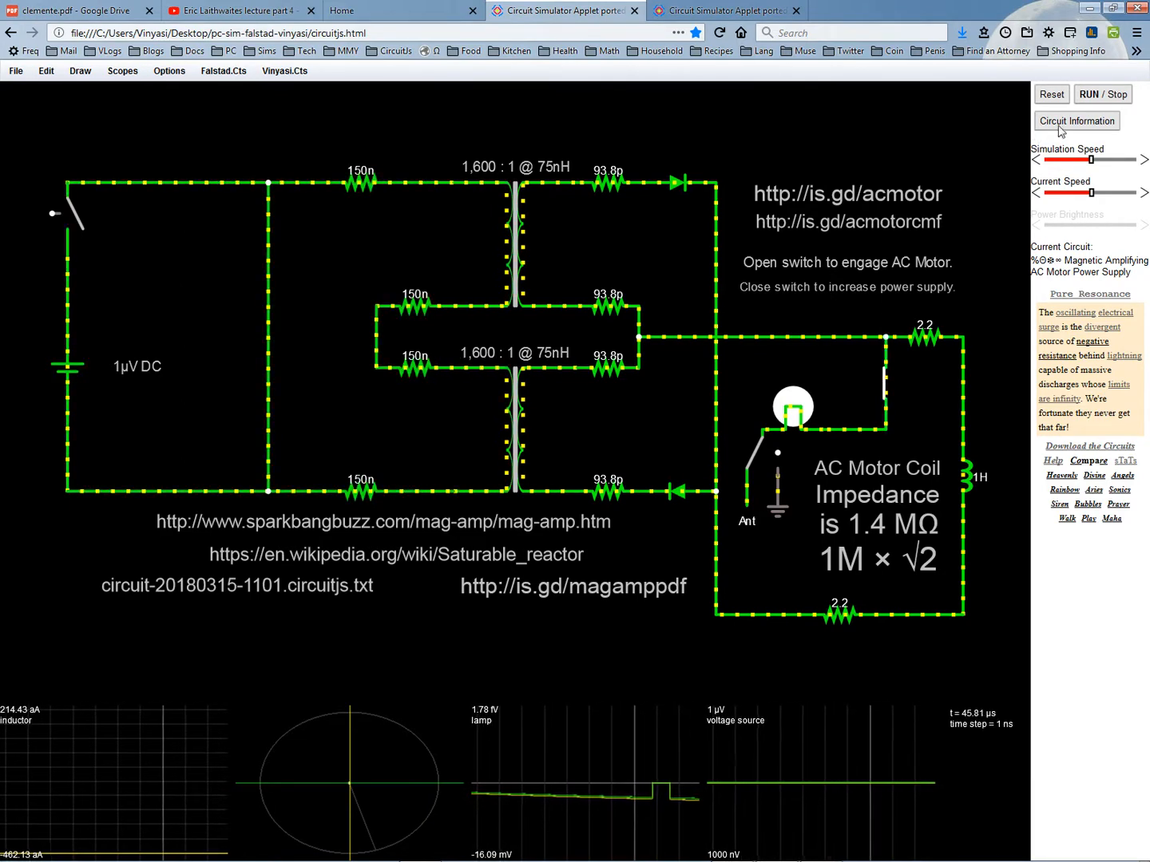
left_click(1102, 94)
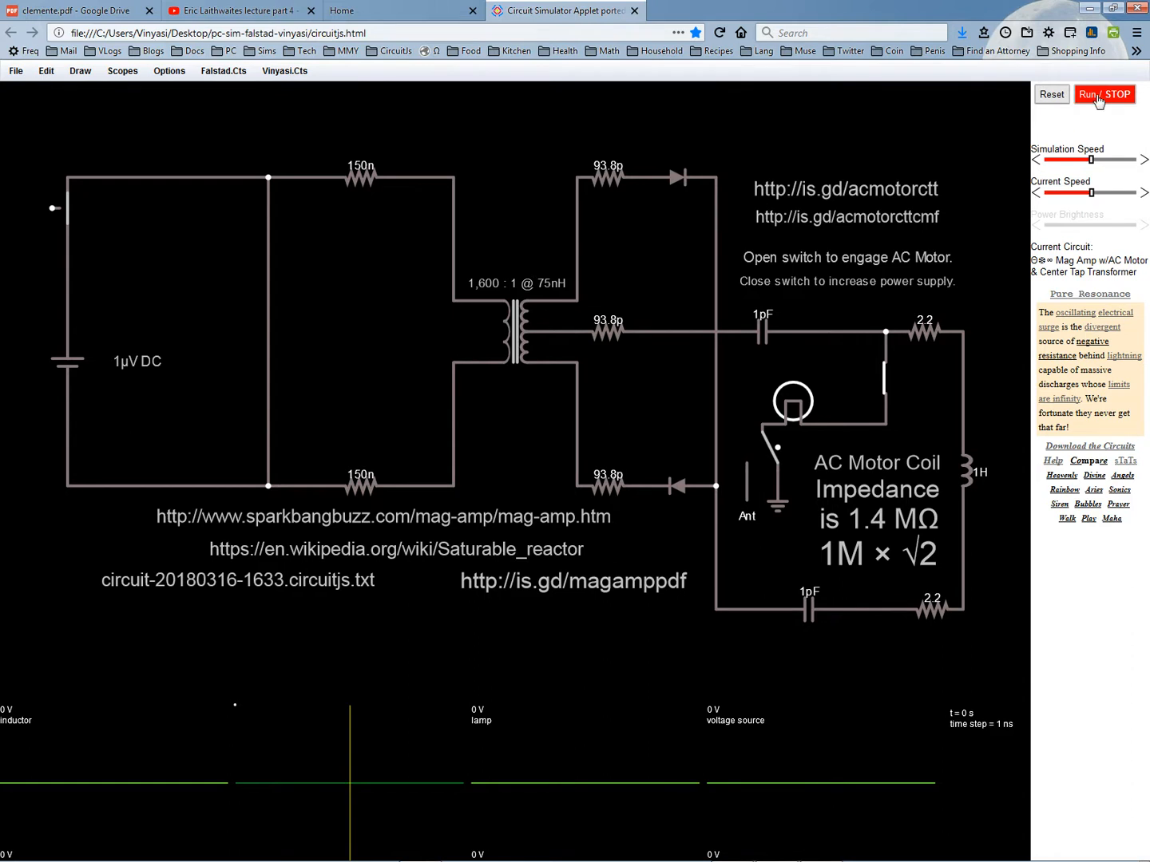
Run the center-tap transformer circuit with the motor switch opened
left_click(1105, 94)
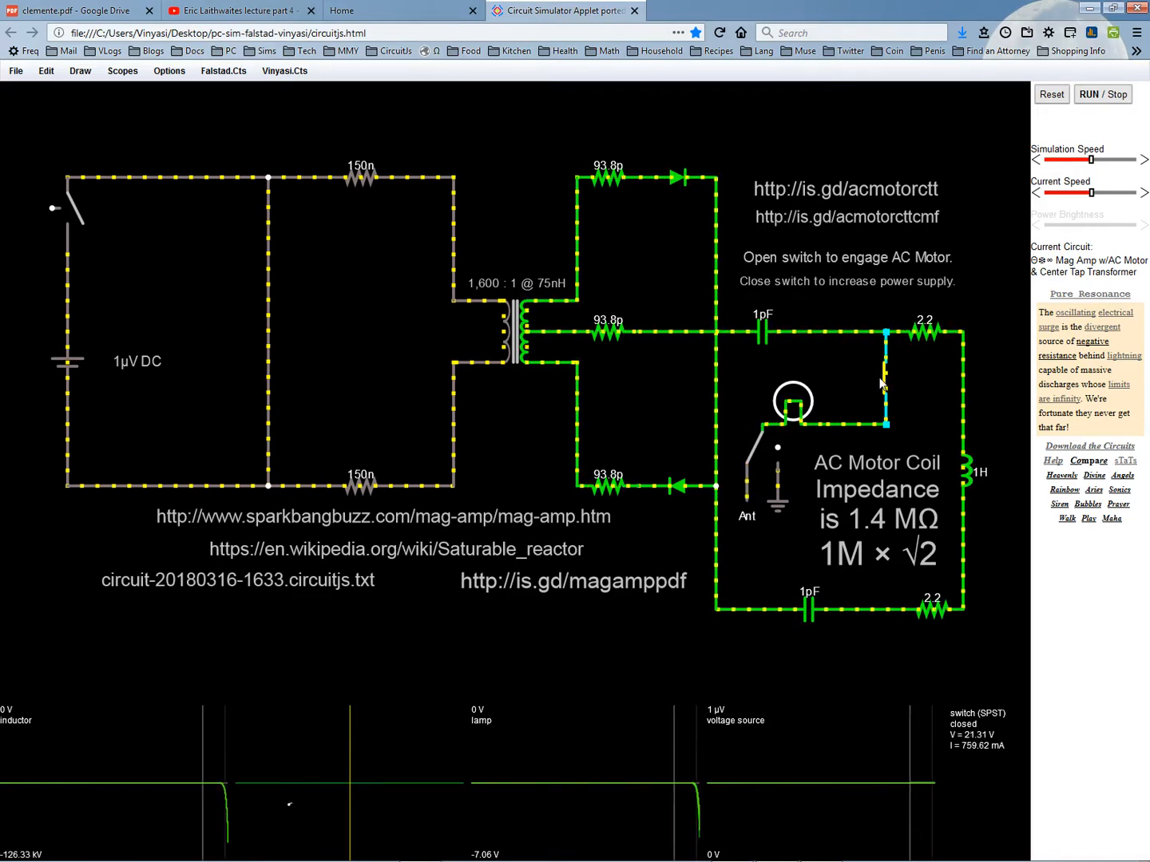
left_click(881, 375)
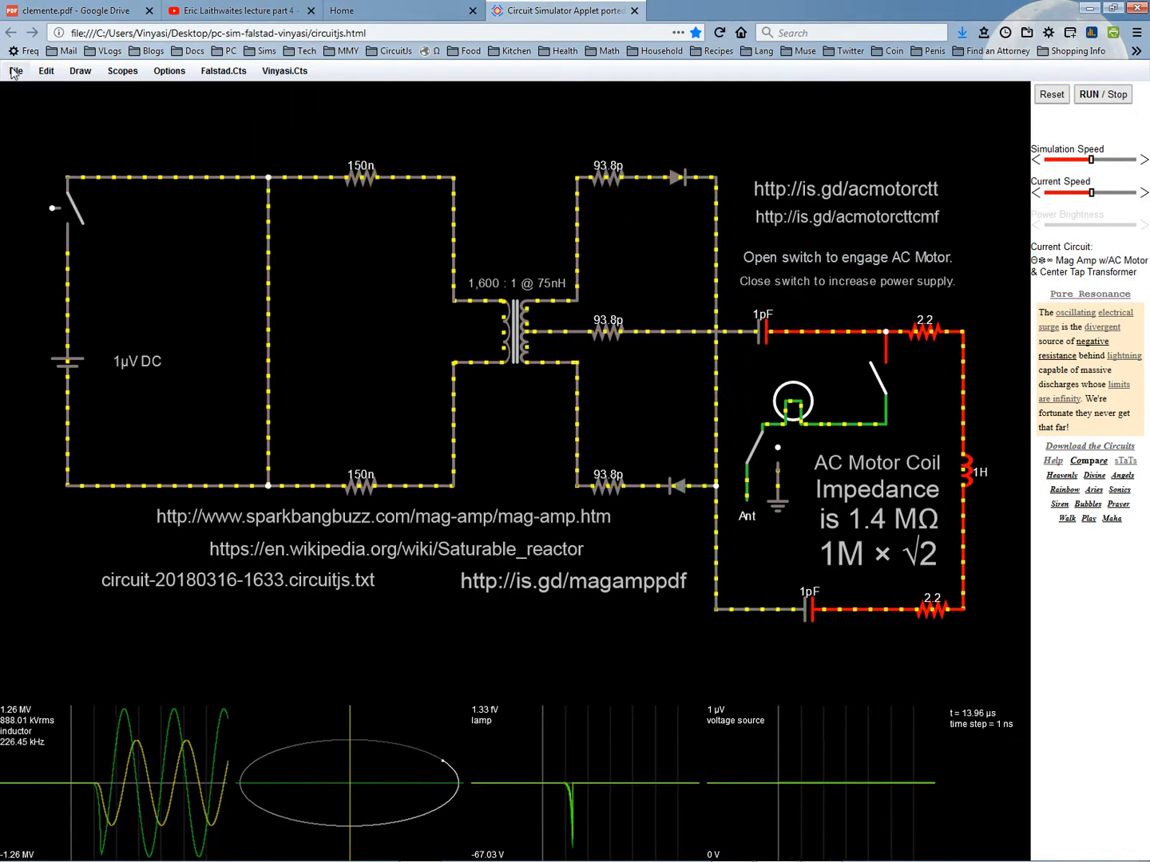
Show the circuit-name symbols legend from the File menu and dismiss it
left_click(14, 70)
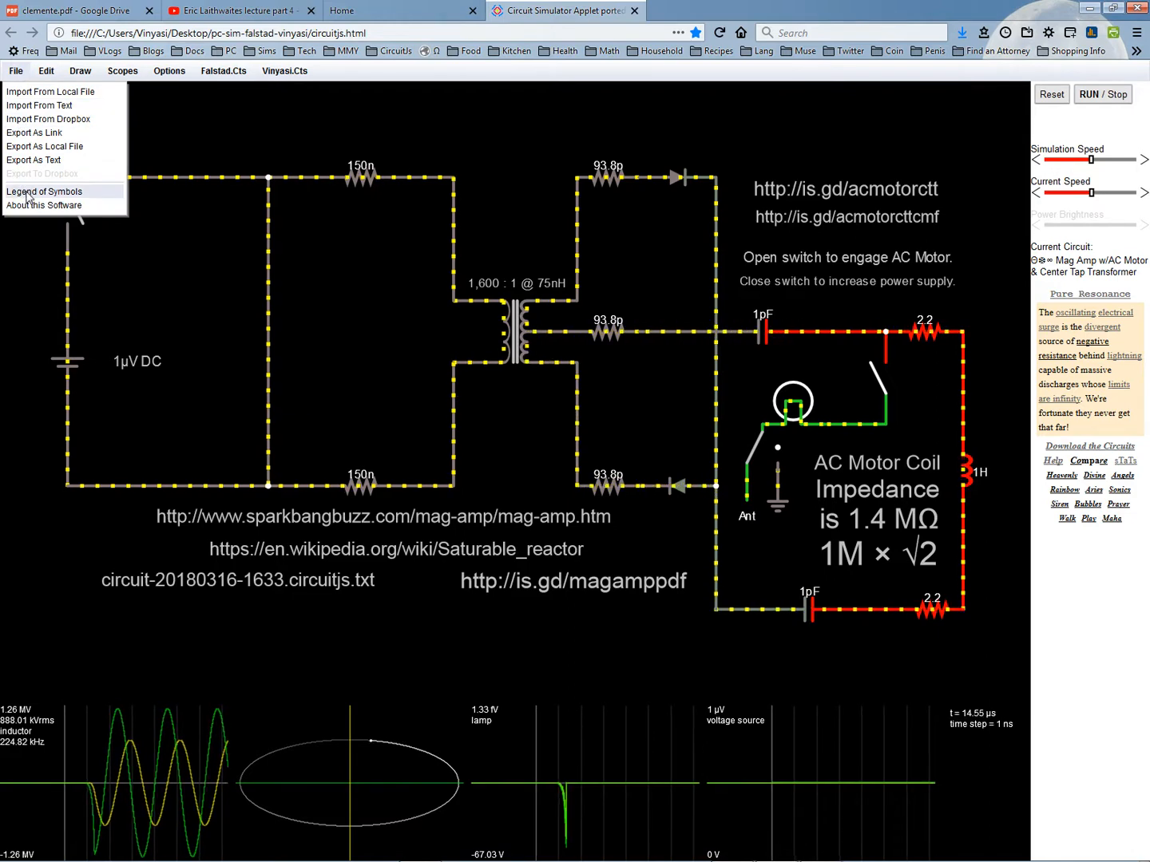
left_click(43, 191)
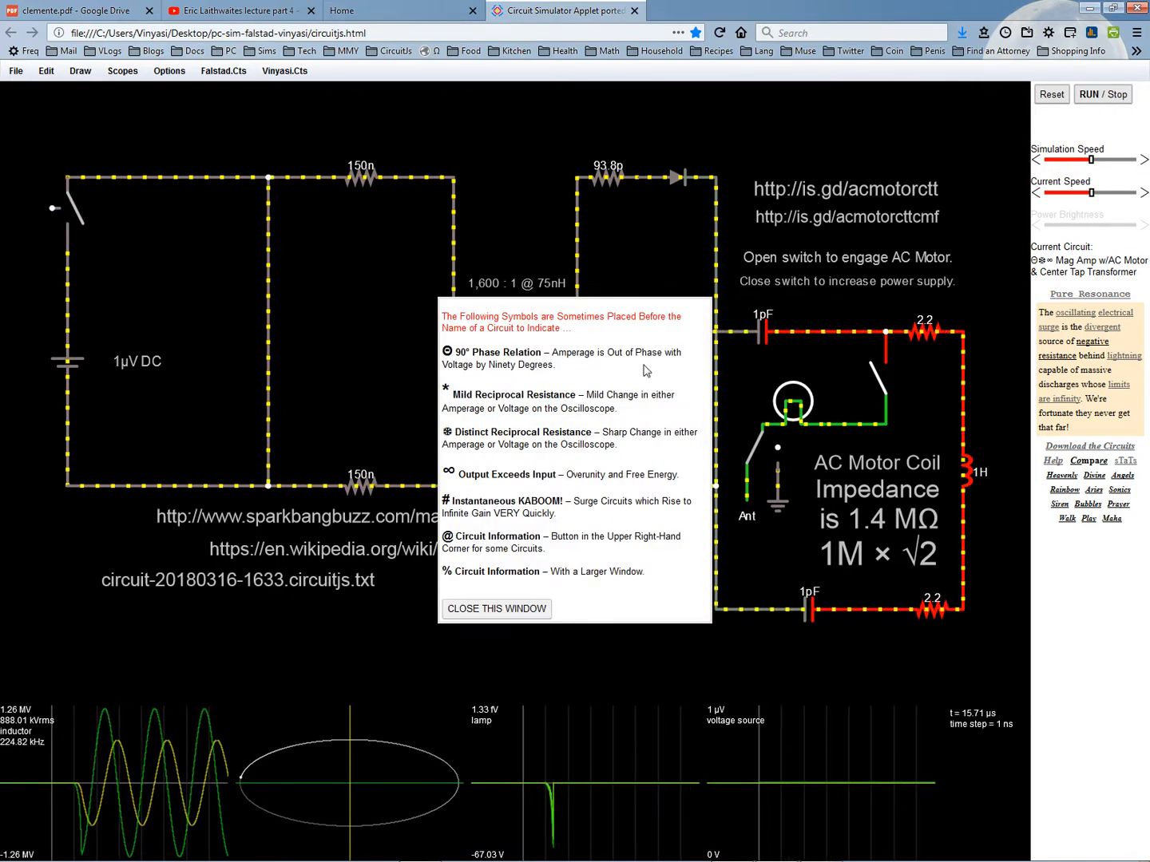
left_click(496, 608)
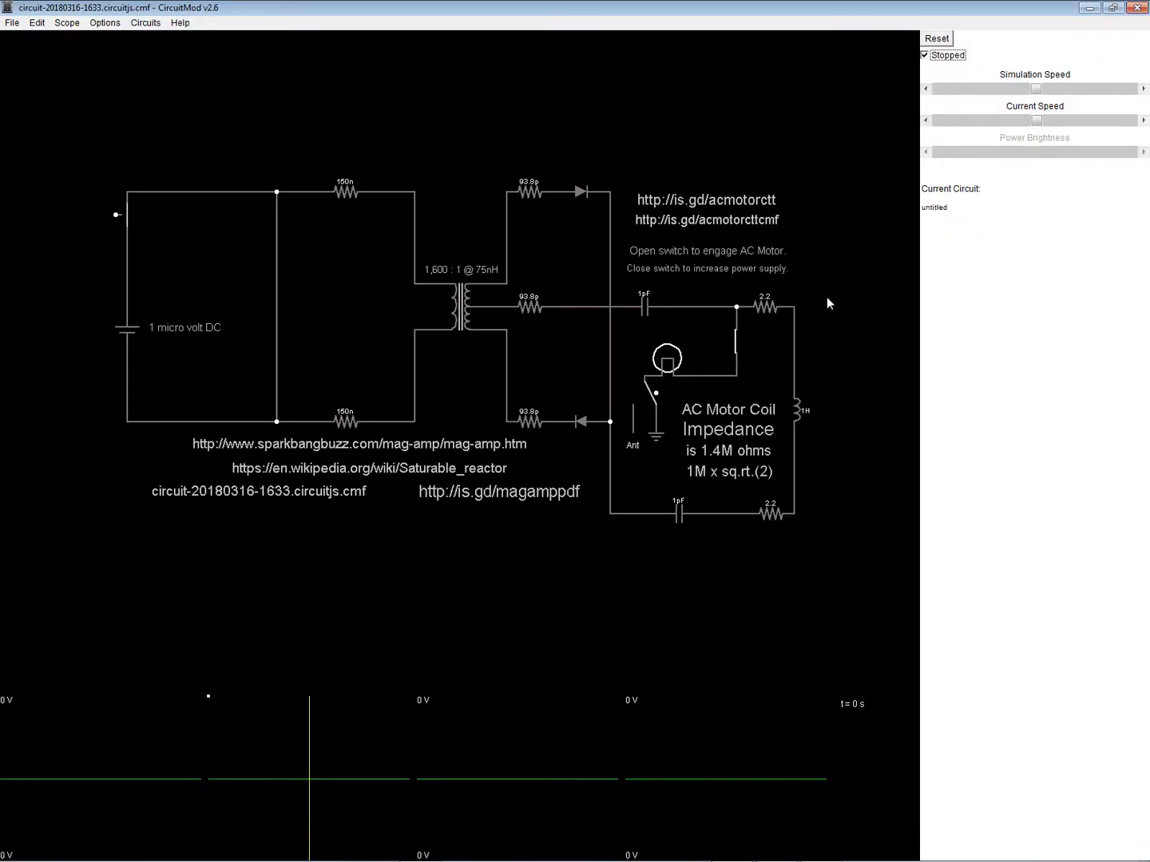
Uncheck Stopped so the center-tap mag-amp circuit simulates with scopes tracing
left_click(925, 54)
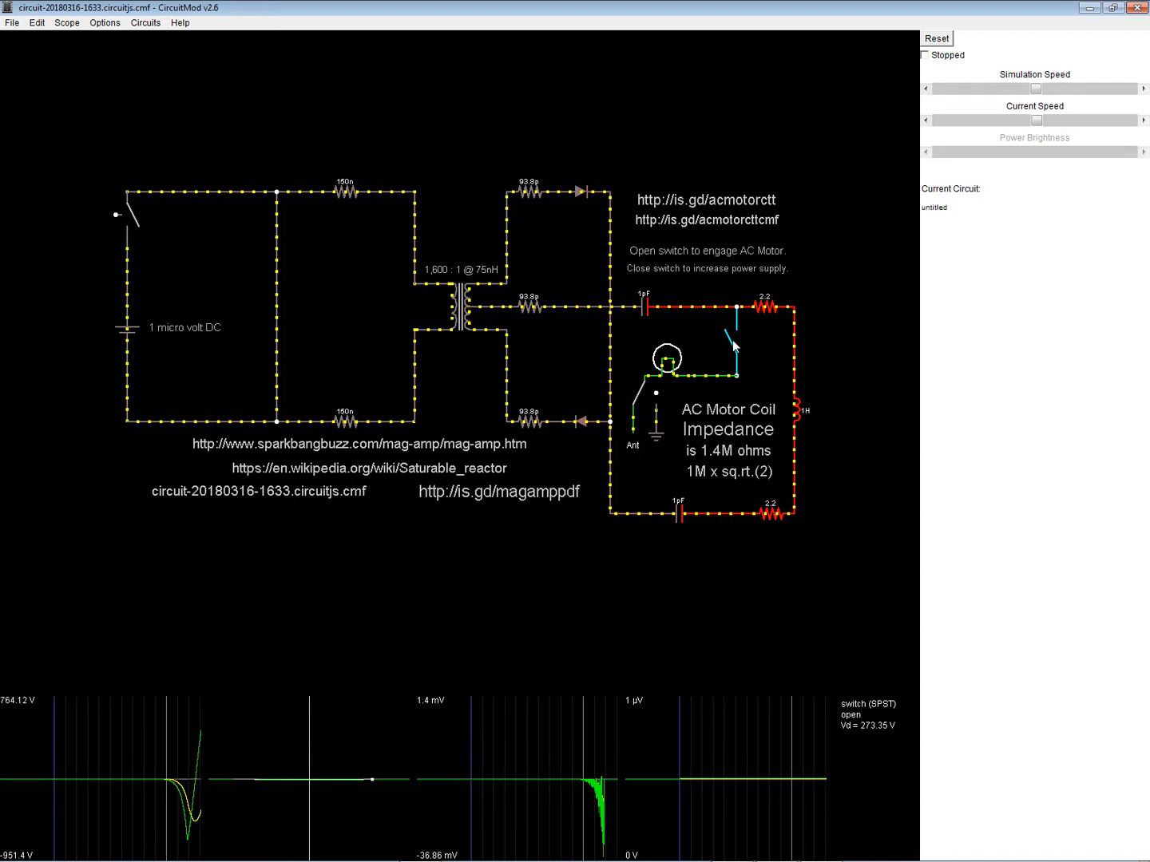
Close and reopen the SPST motor-loop switch, driving the inductor scope to about 285 kV
left_click(733, 343)
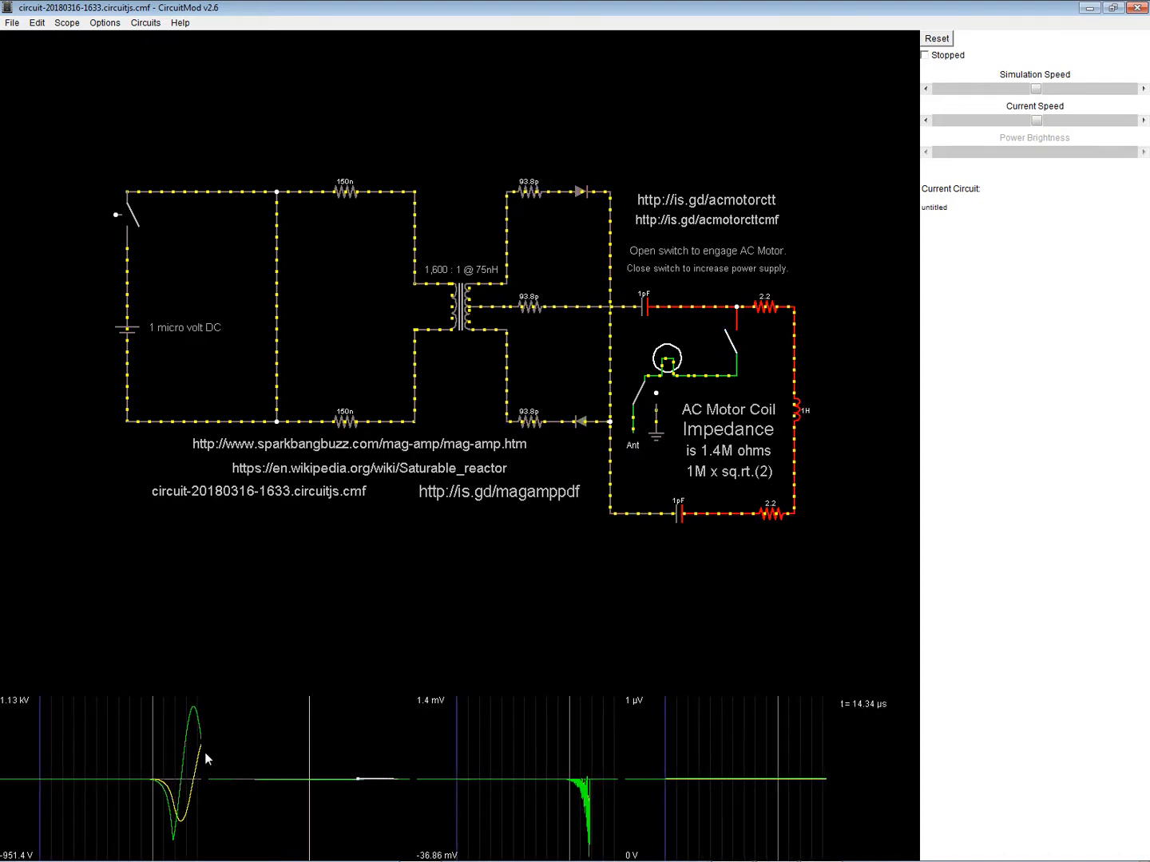
mouse_move(799, 410)
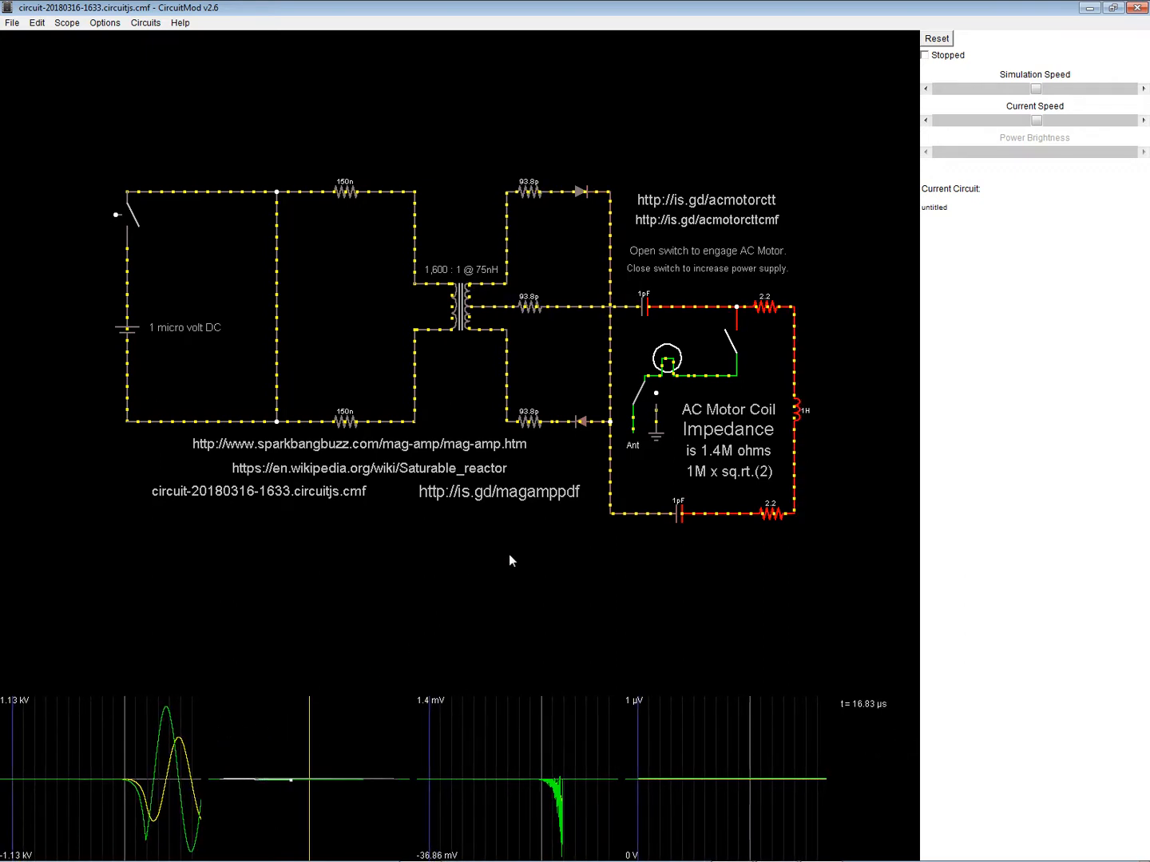
left_click(726, 339)
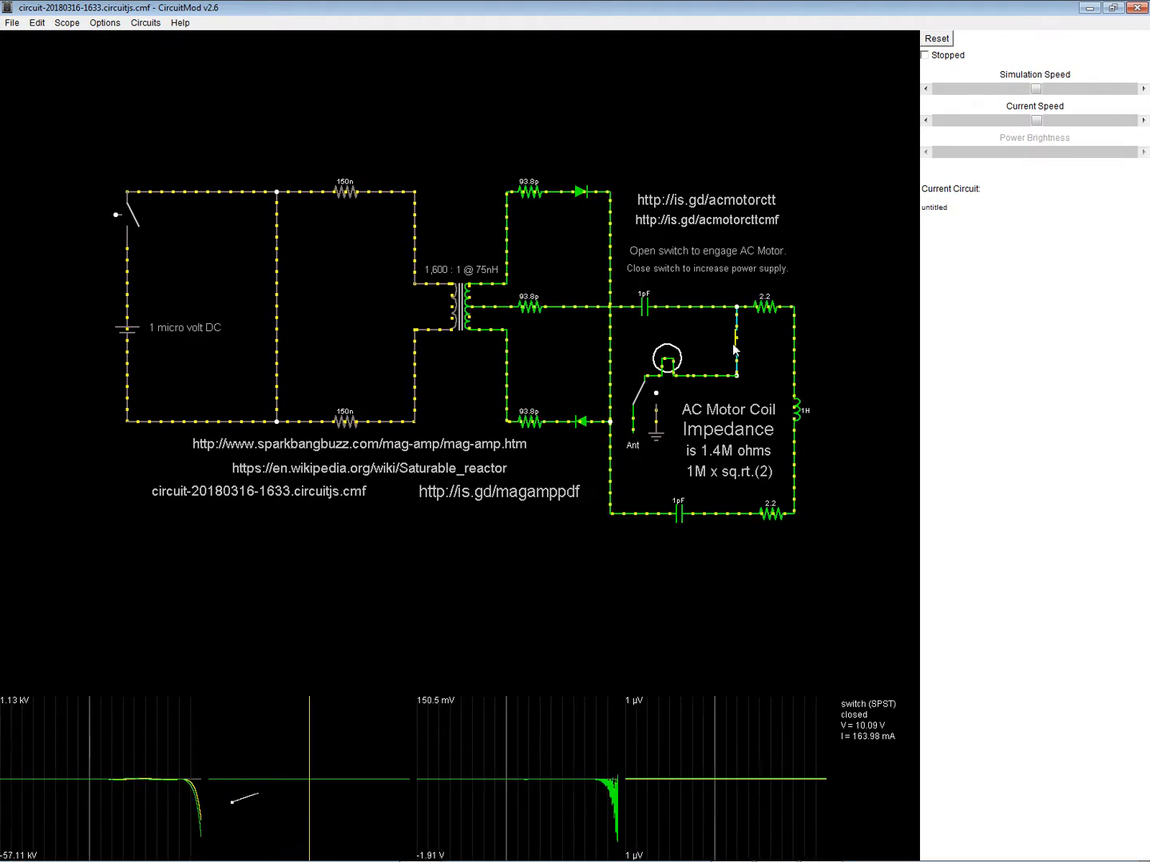
left_click(727, 336)
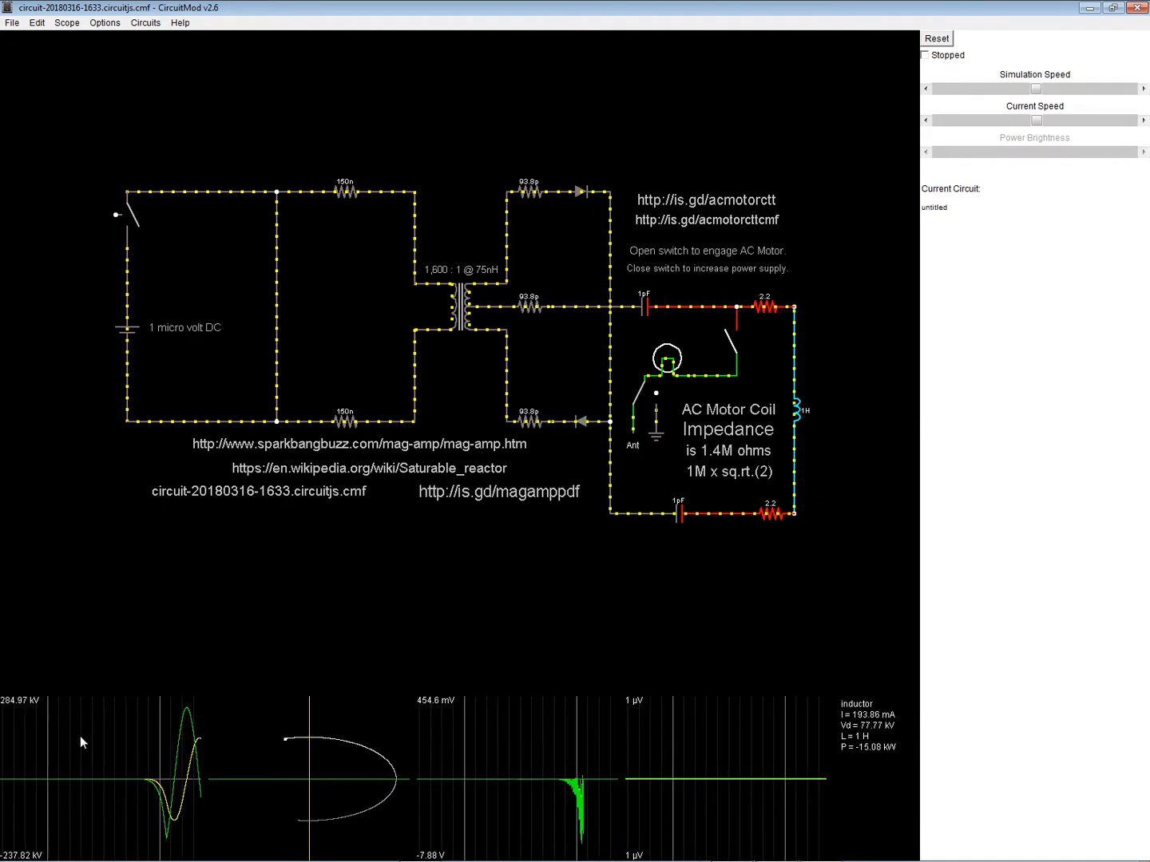
mouse_move(132, 756)
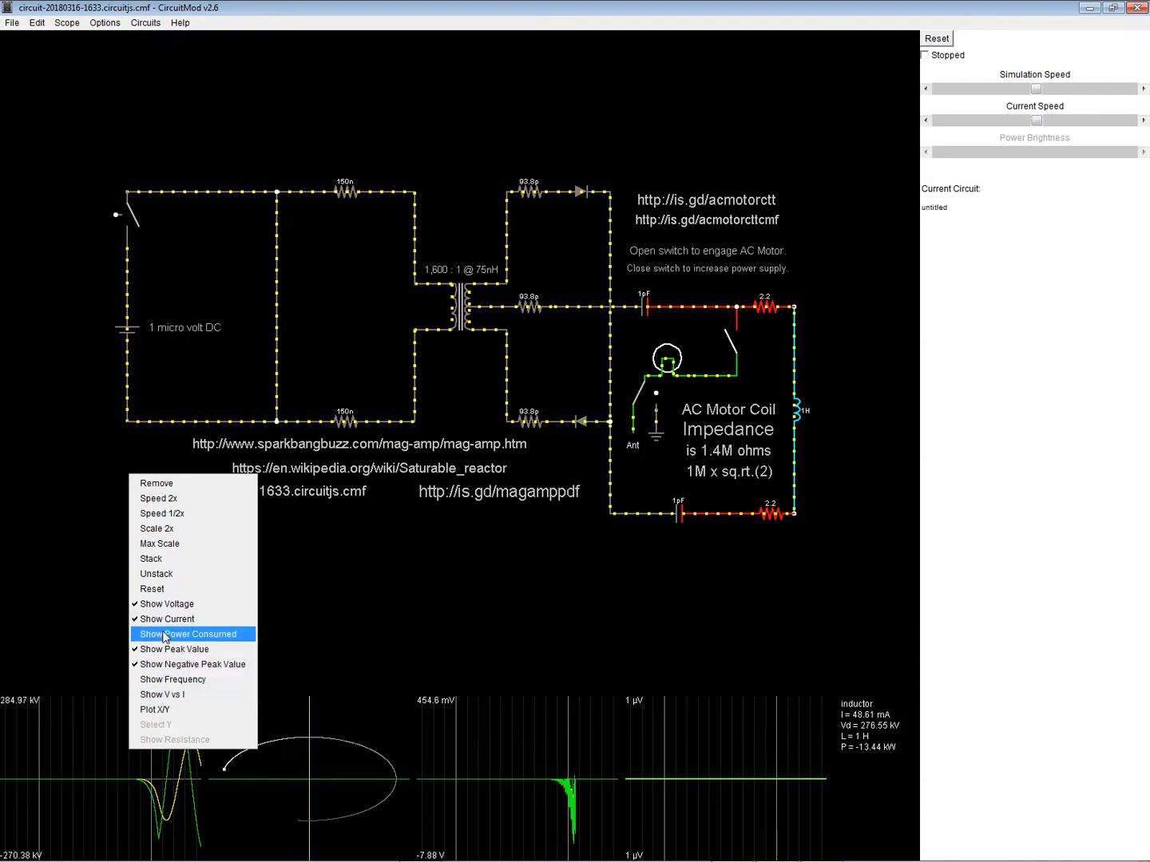
Show power consumed and then current on the inductor scope
left_click(187, 634)
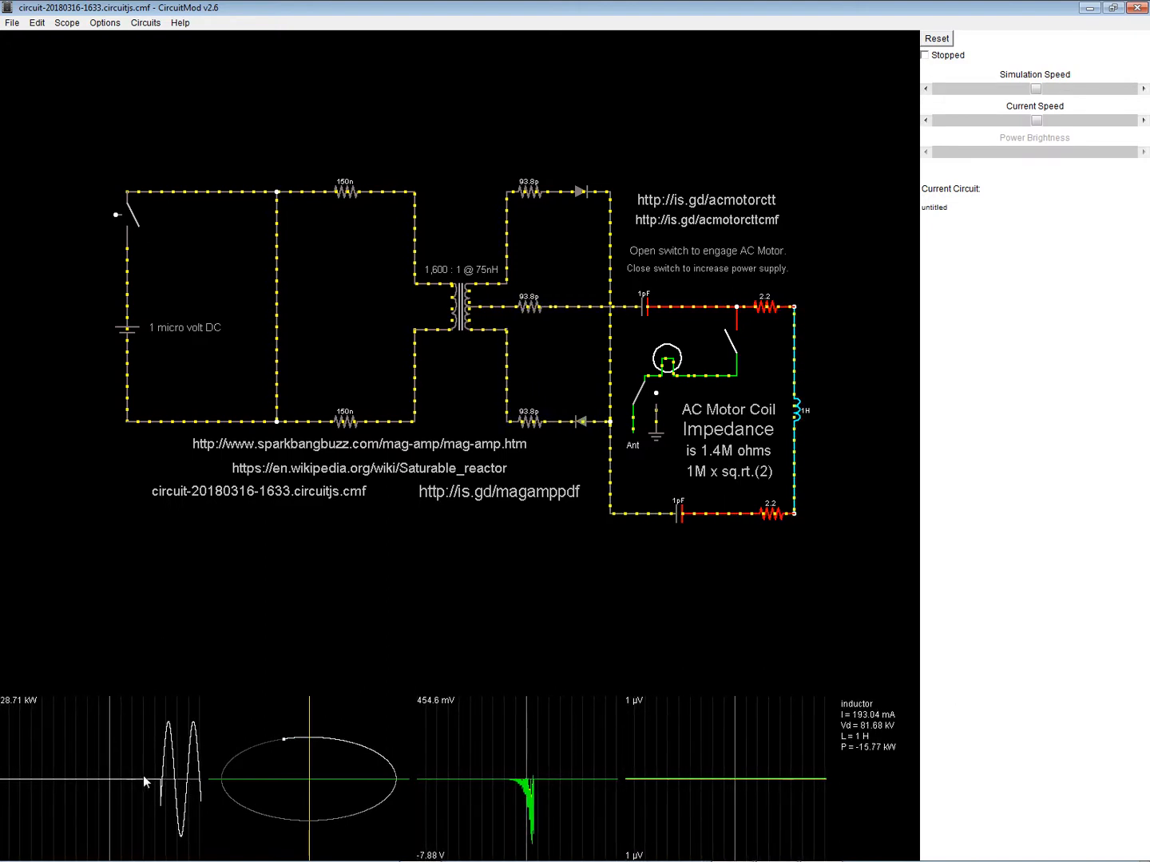
right_click(148, 782)
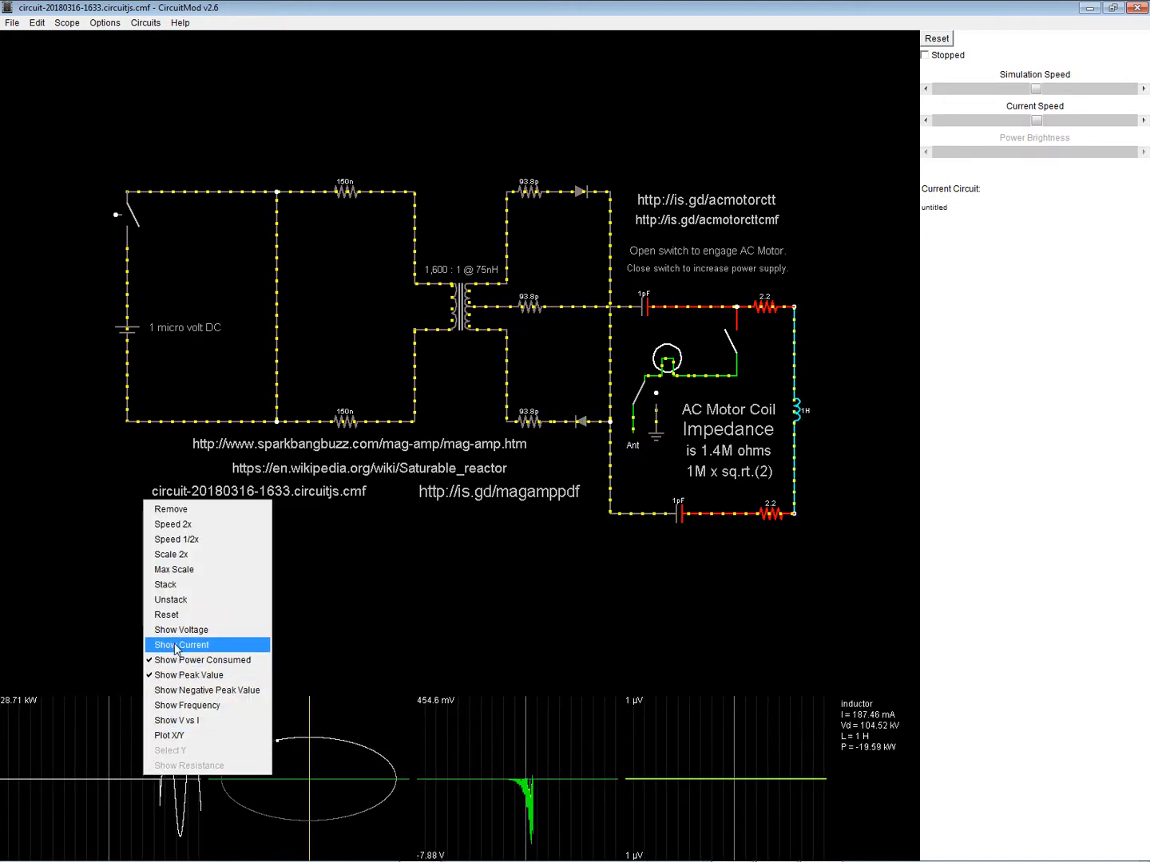
left_click(179, 644)
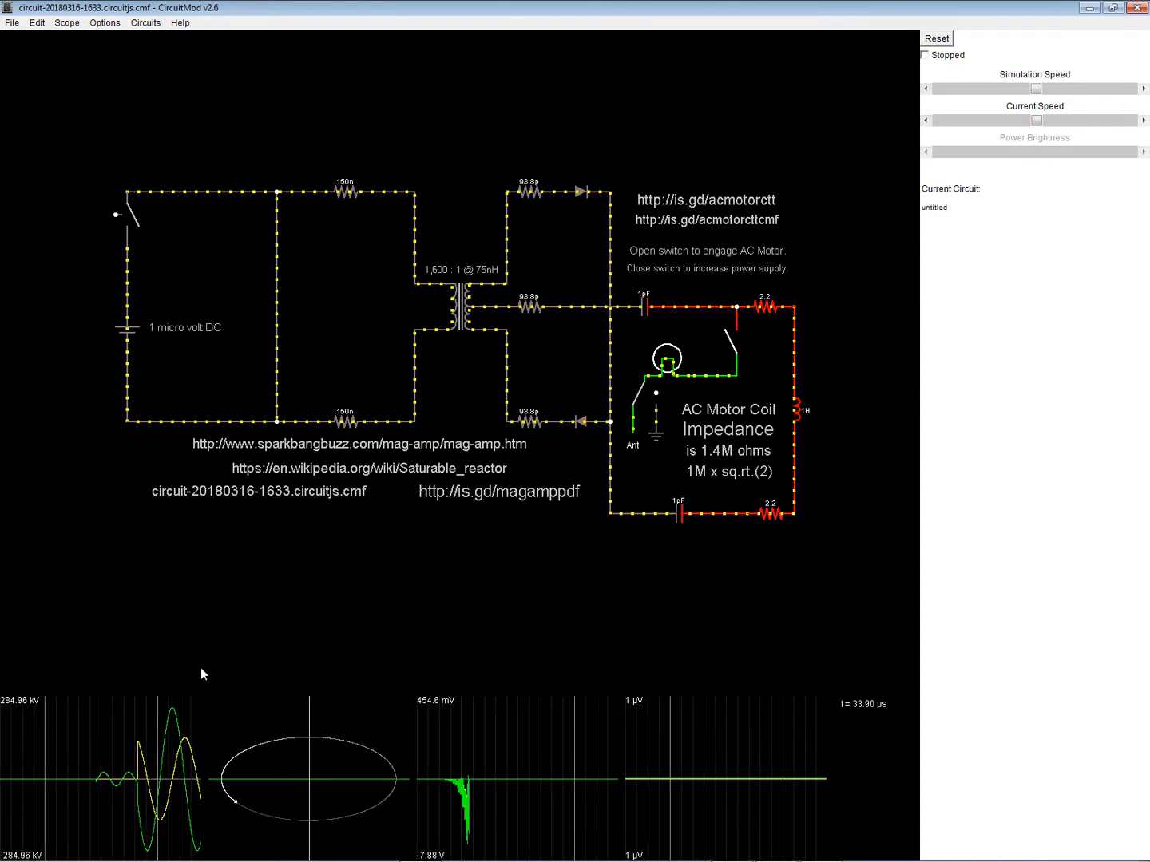
mouse_move(798, 411)
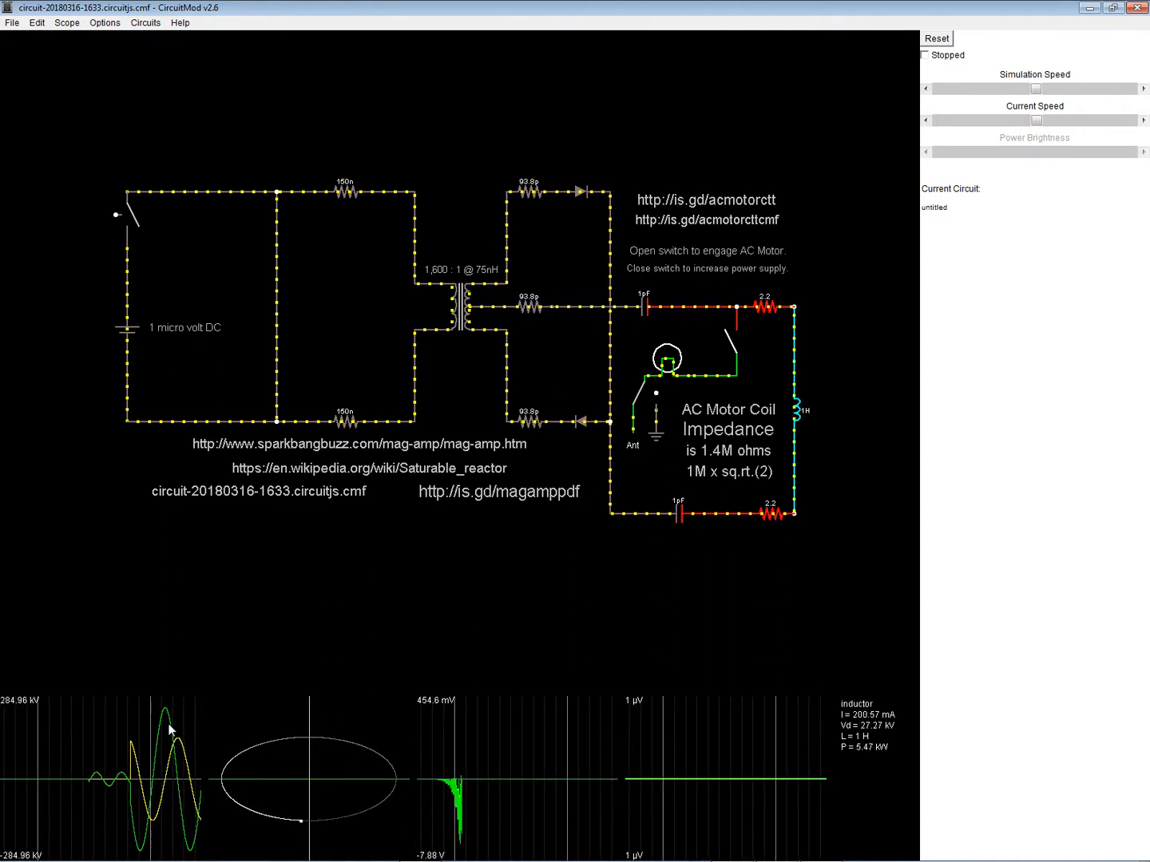
Switch the inductor scope to voltage and then to a Plot X/Y display
right_click(168, 730)
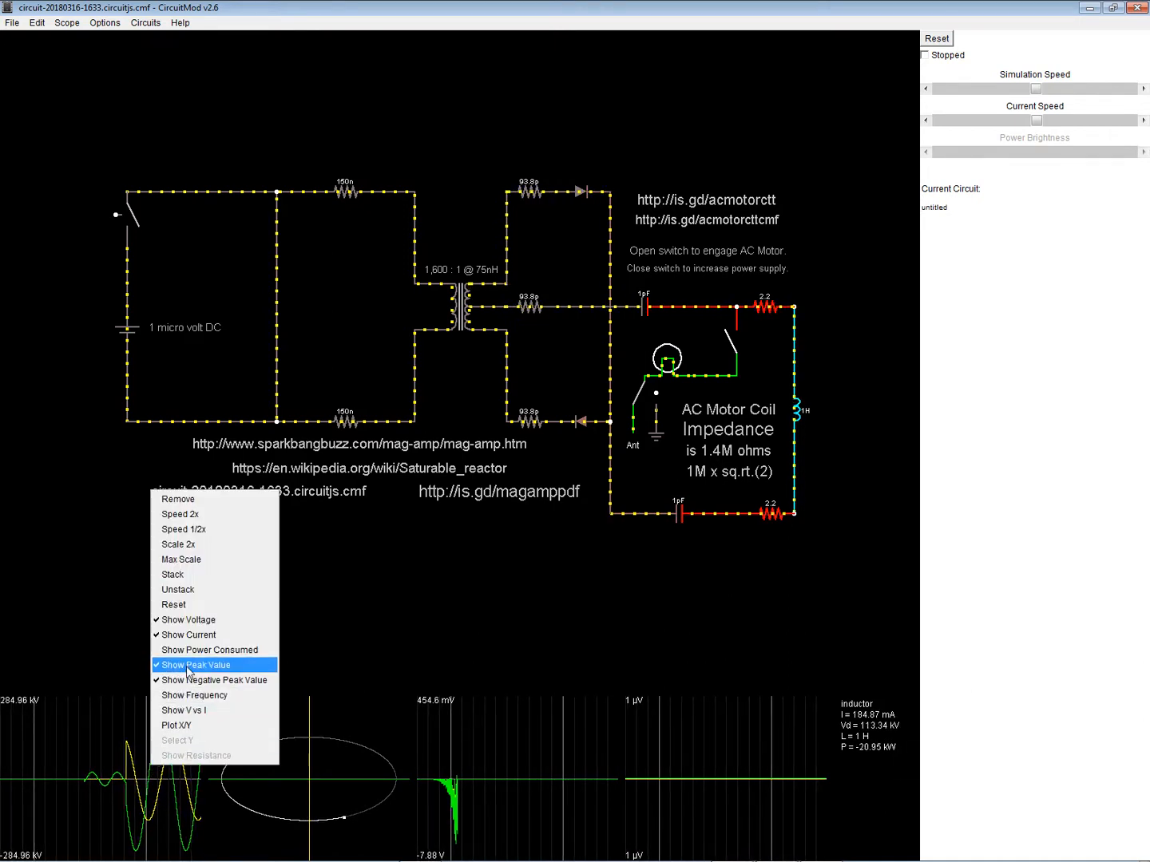
left_click(194, 664)
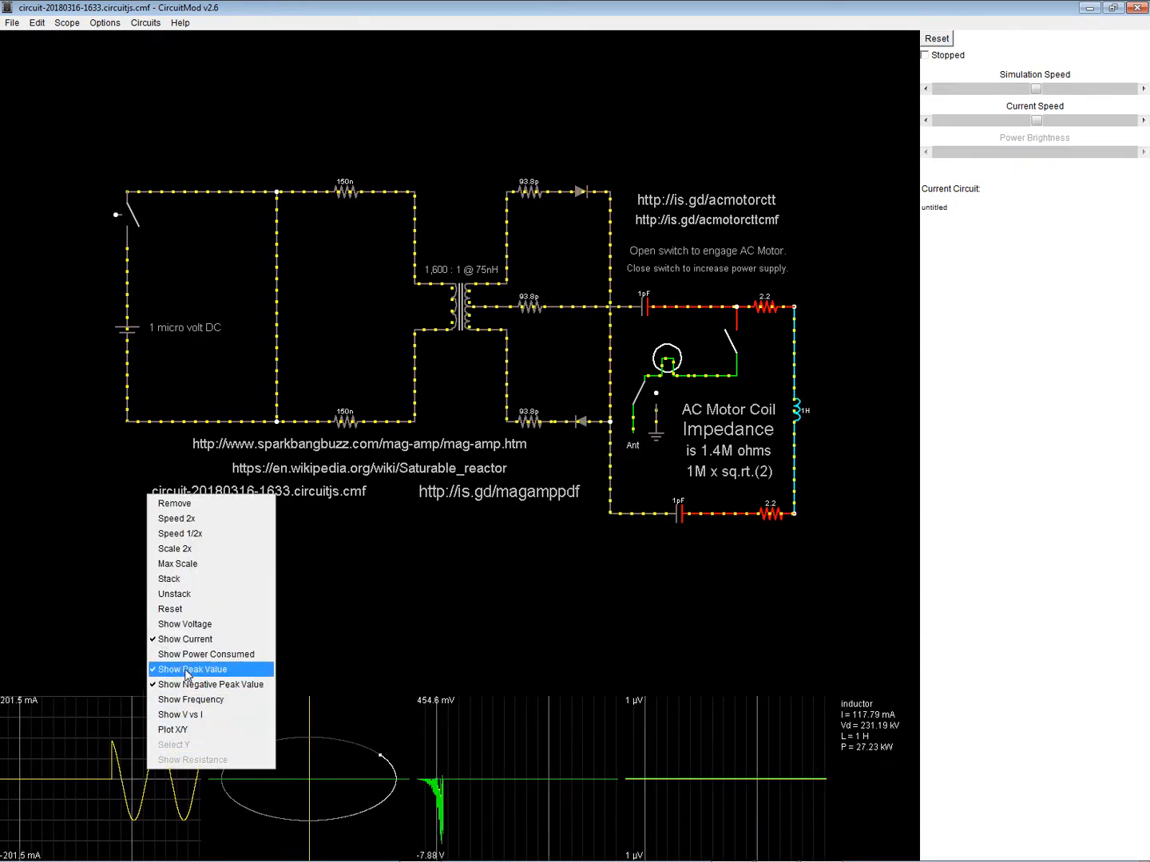
left_click(190, 669)
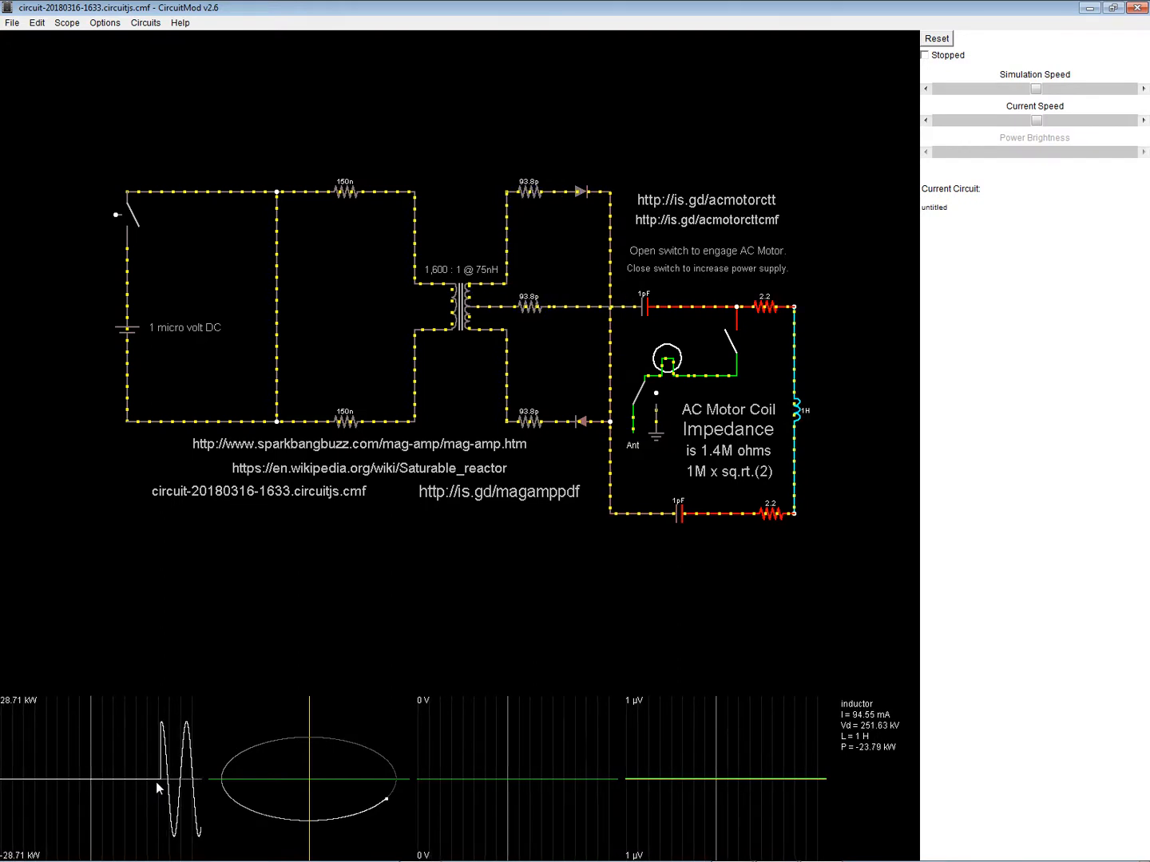
right_click(159, 787)
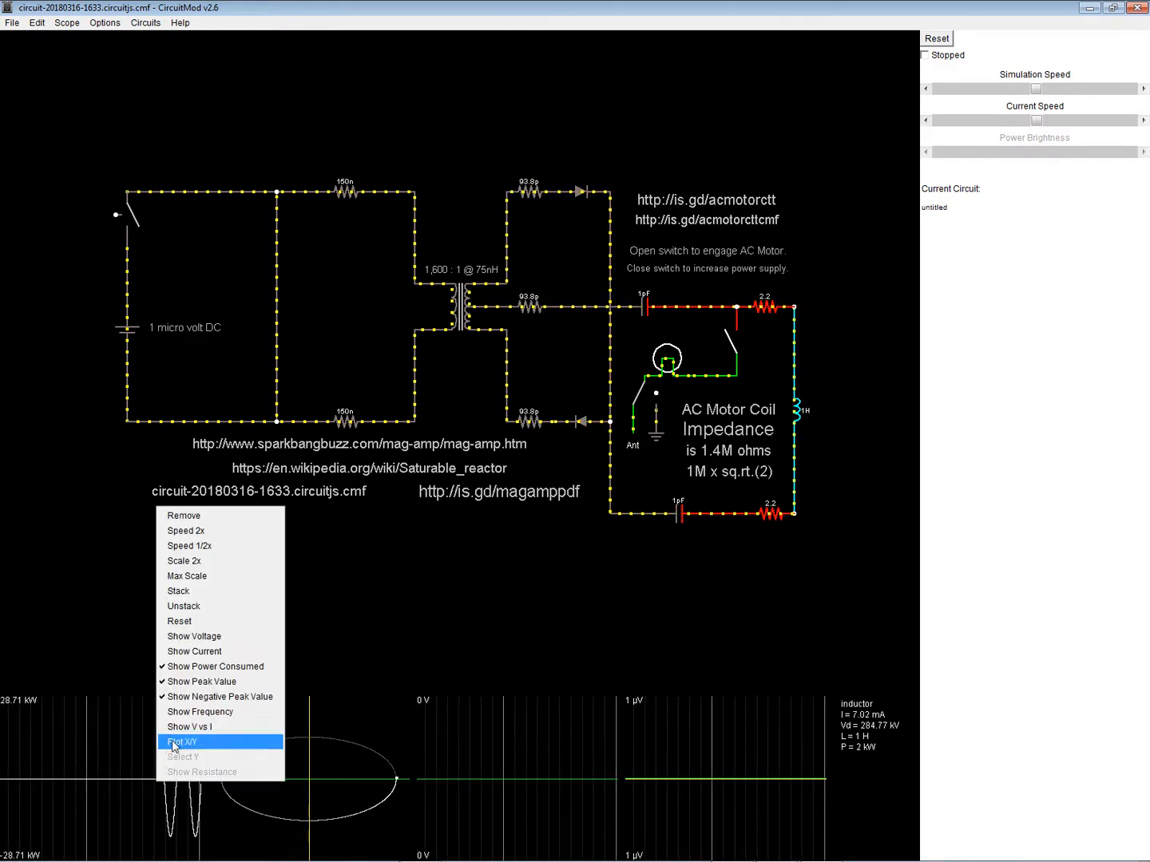
left_click(182, 742)
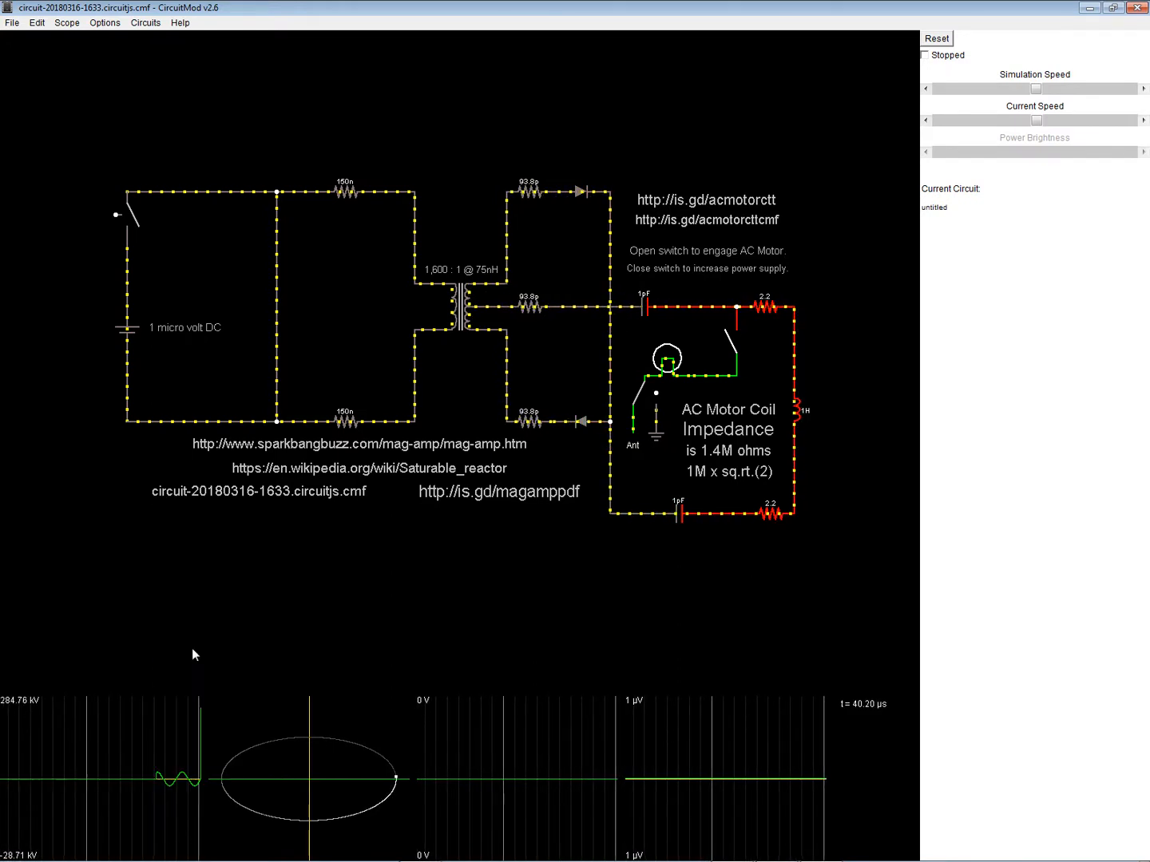
mouse_move(799, 410)
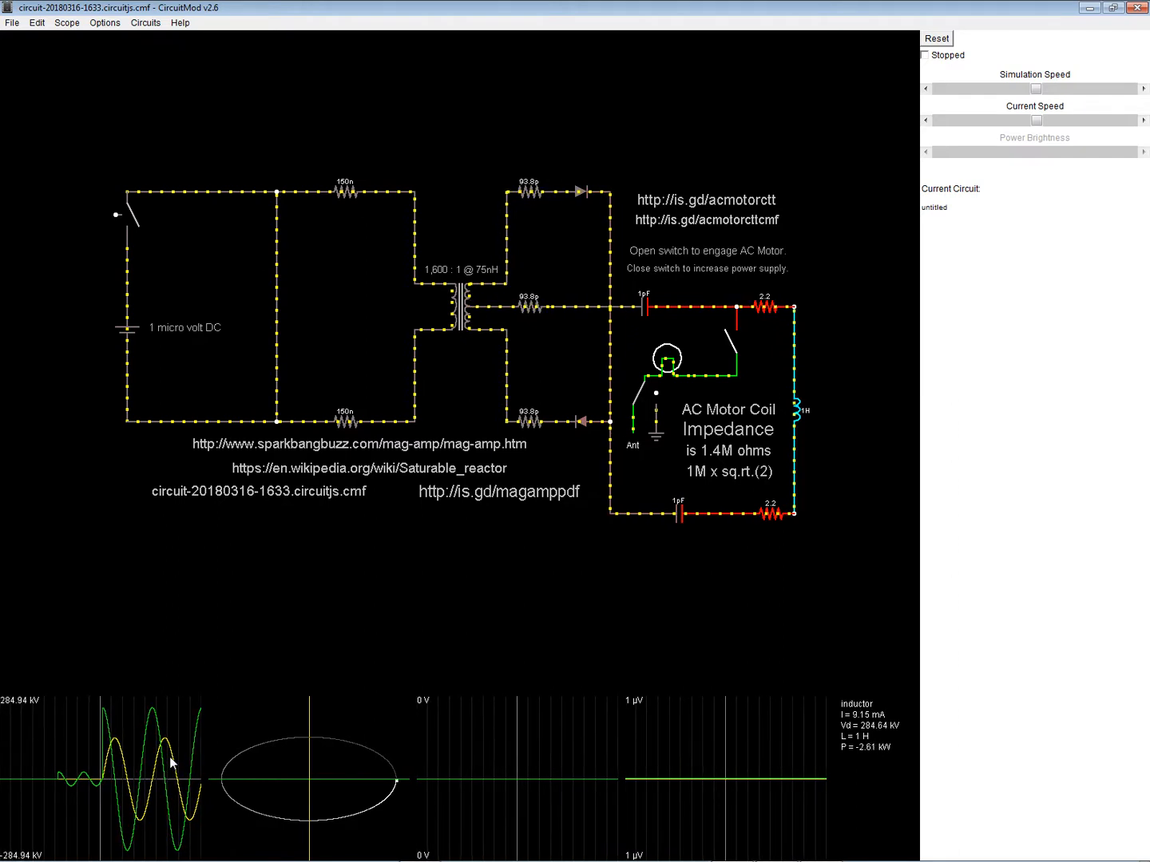
Tick Stopped to pause and quit CircuitMod, bringing up the Save changes? prompt
right_click(167, 763)
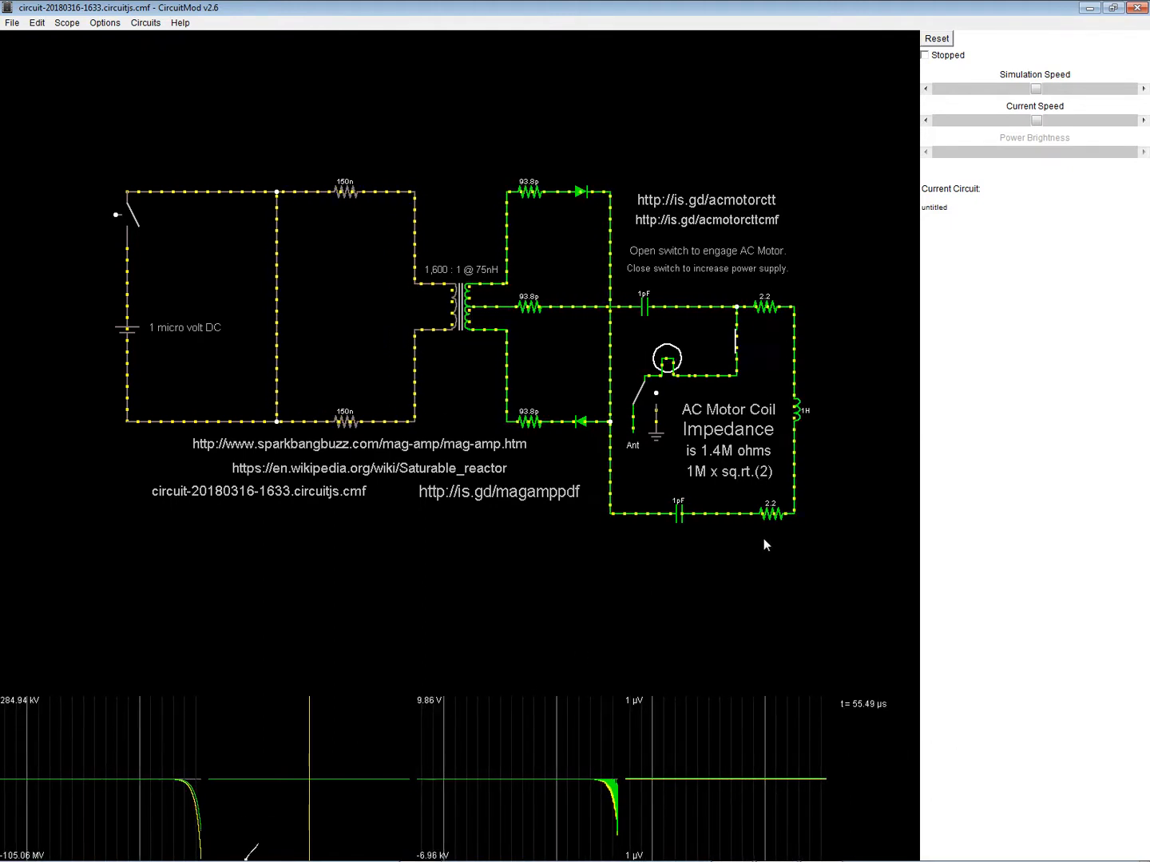
left_click(925, 55)
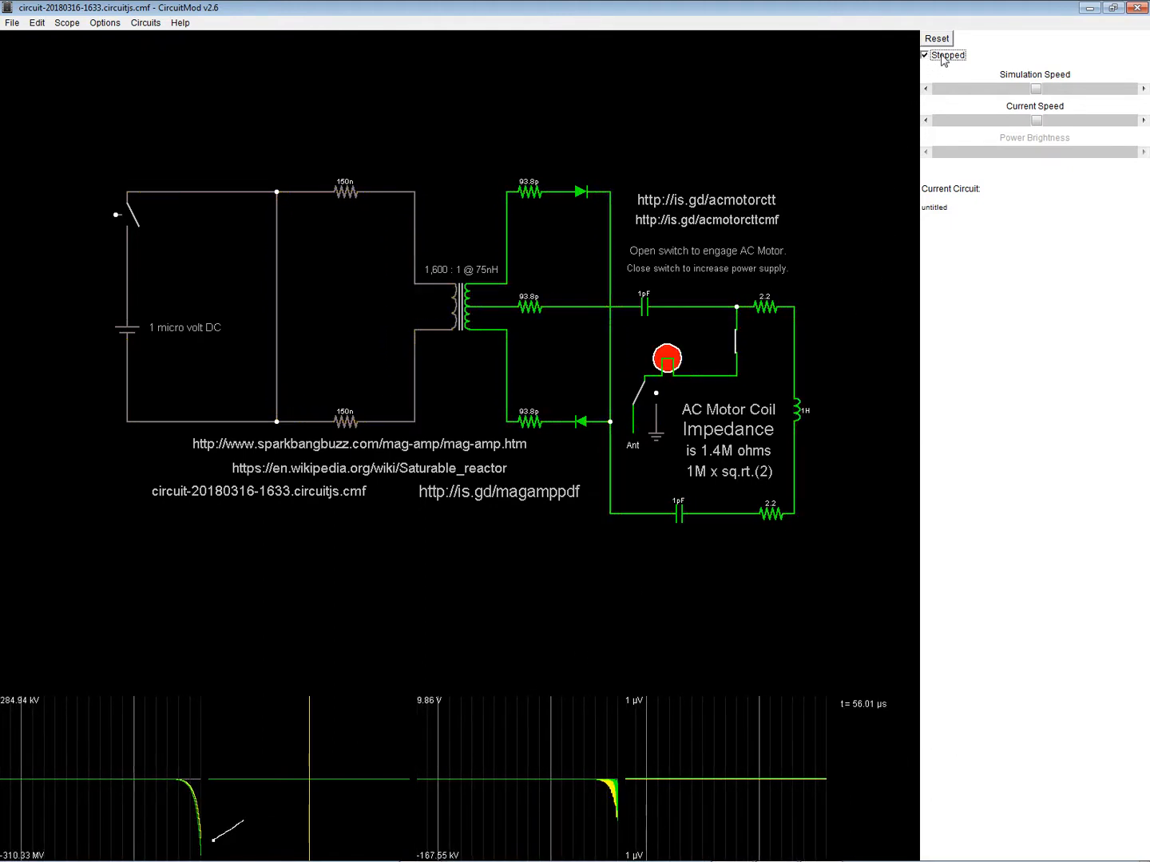
left_click(1137, 8)
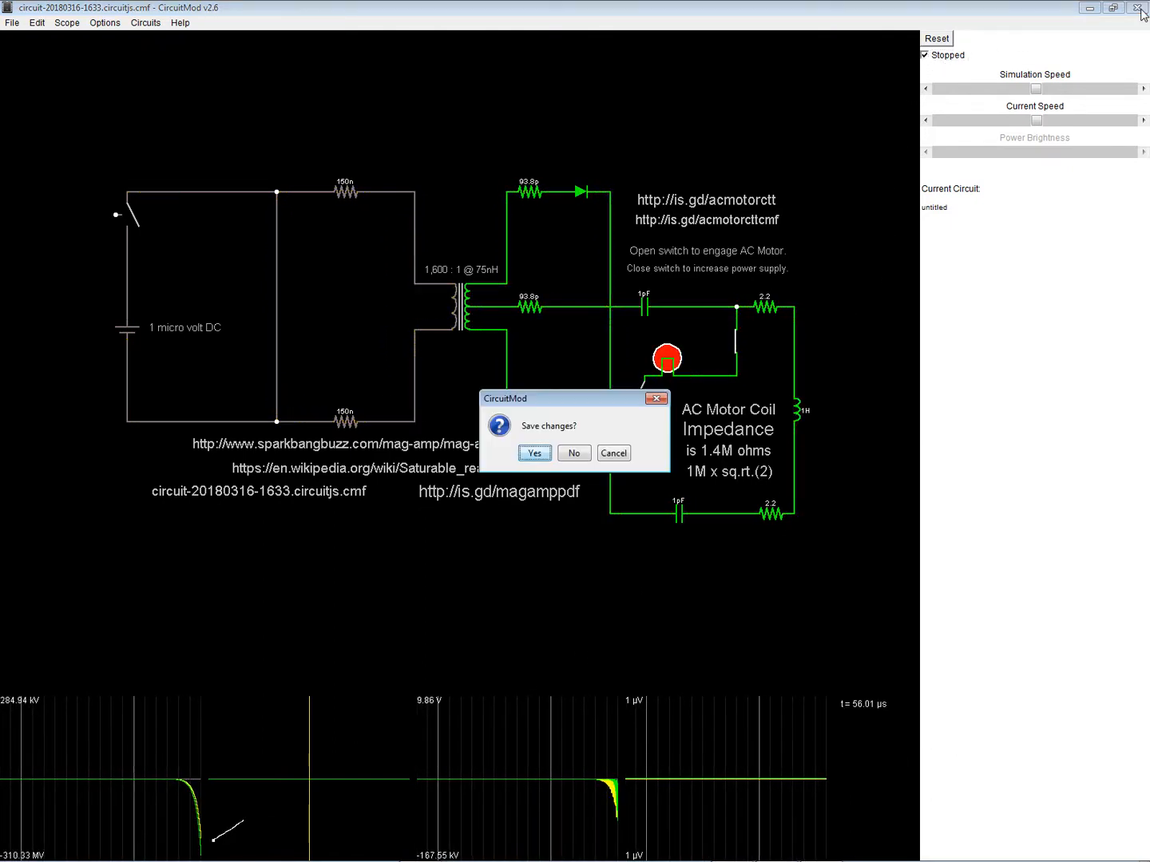